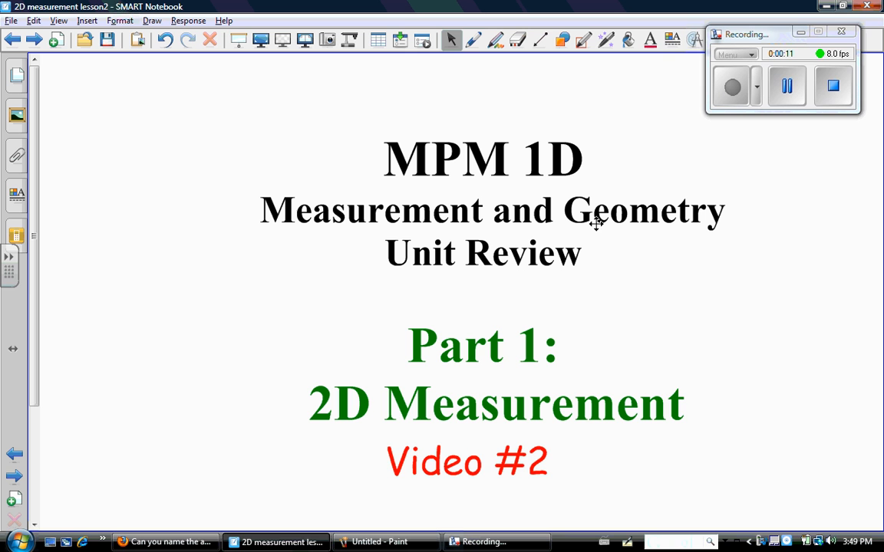
{"action": "mouse_move", "coordinate": [582, 355]}
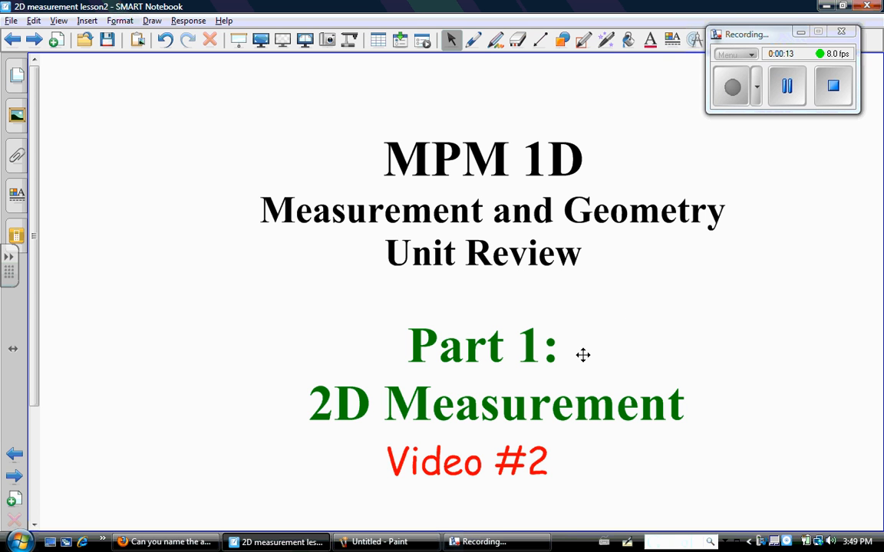
{"action": "mouse_move", "coordinate": [551, 463]}
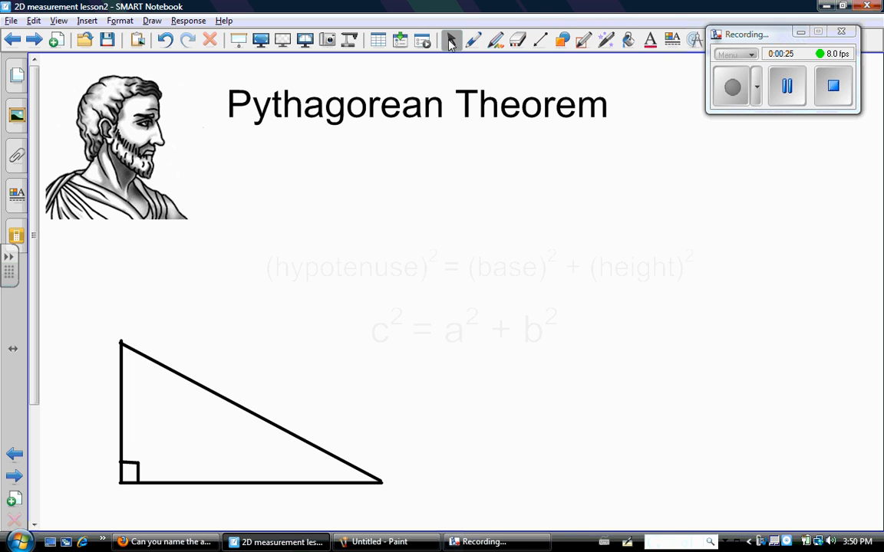
{"action": "mouse_move", "coordinate": [550, 112]}
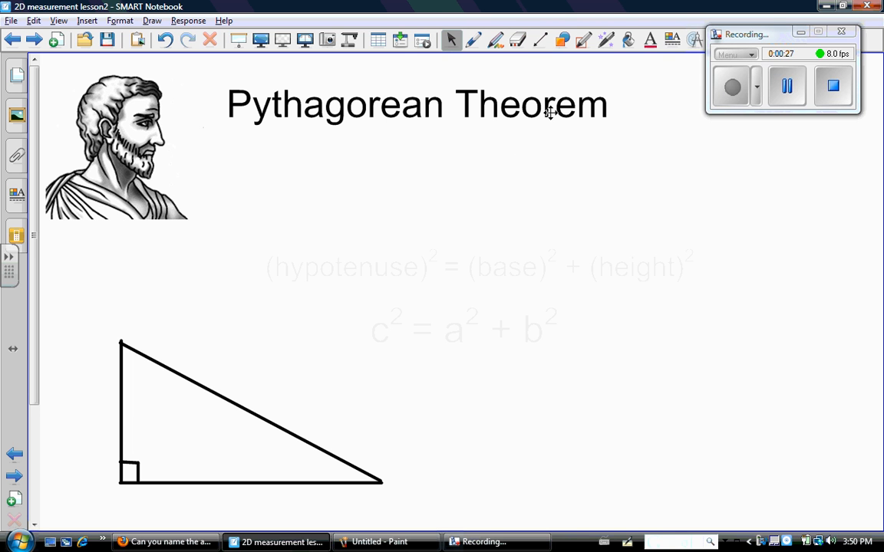
{"action": "mouse_move", "coordinate": [550, 128]}
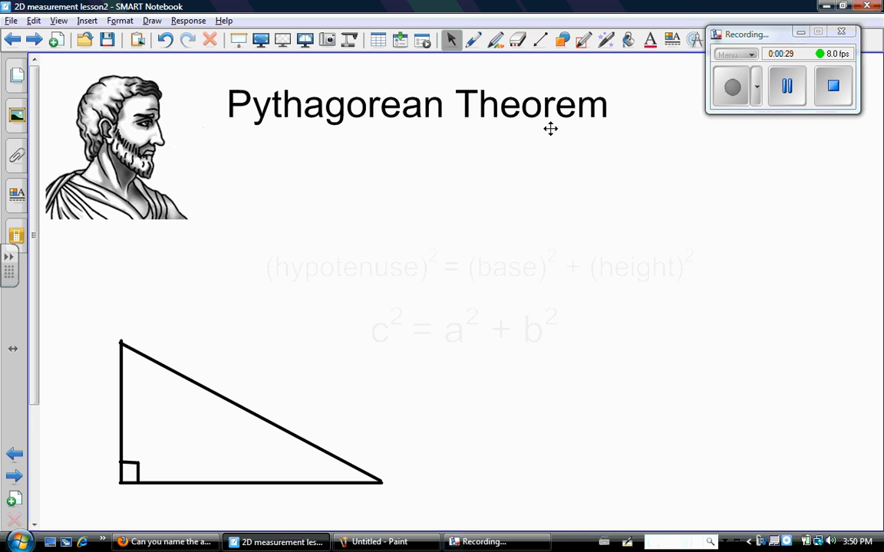
{"action": "mouse_move", "coordinate": [536, 267]}
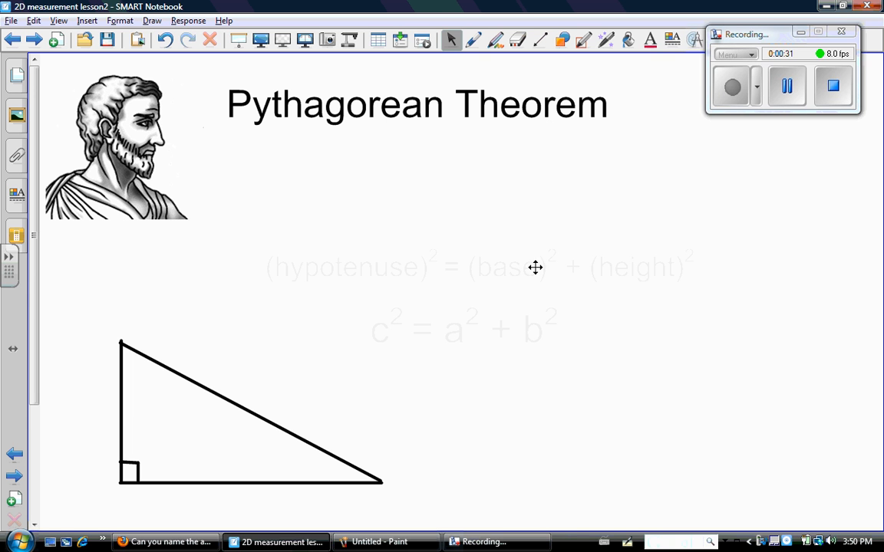
{"action": "mouse_move", "coordinate": [399, 253]}
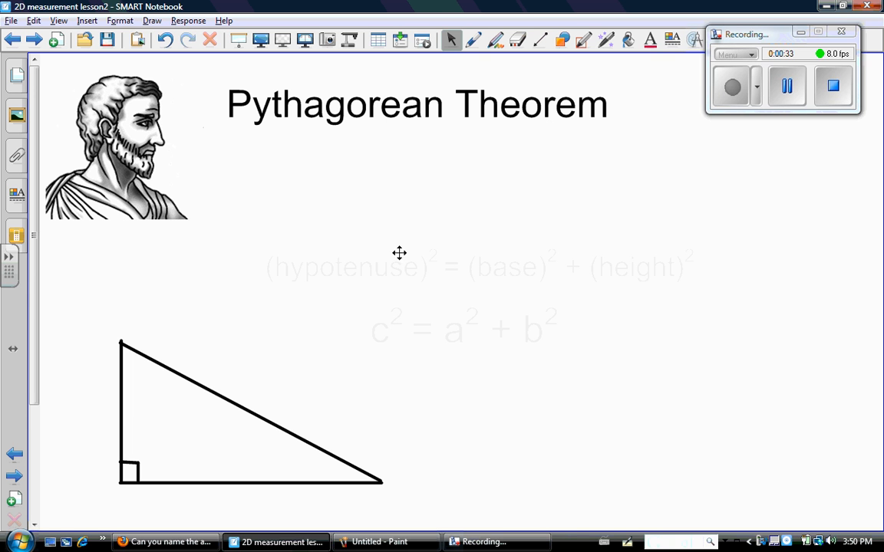
{"action": "mouse_move", "coordinate": [338, 290]}
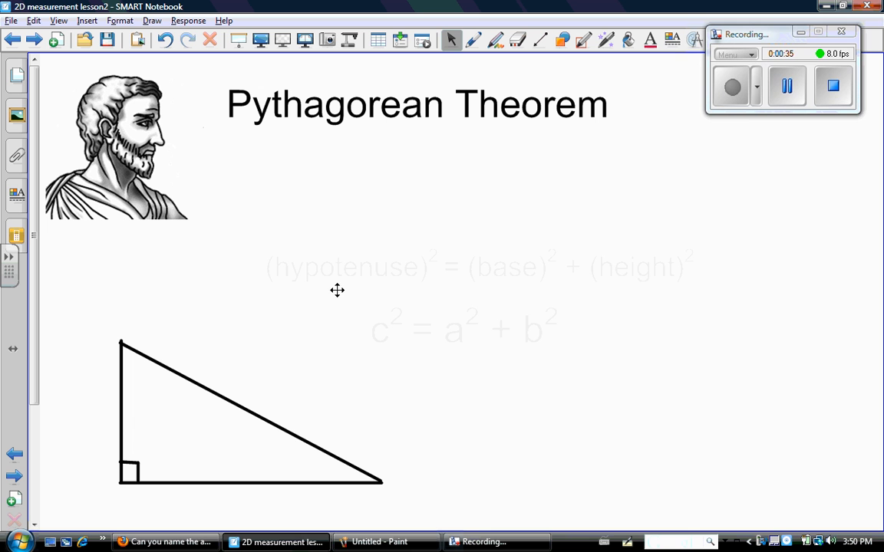
{"action": "mouse_move", "coordinate": [387, 265]}
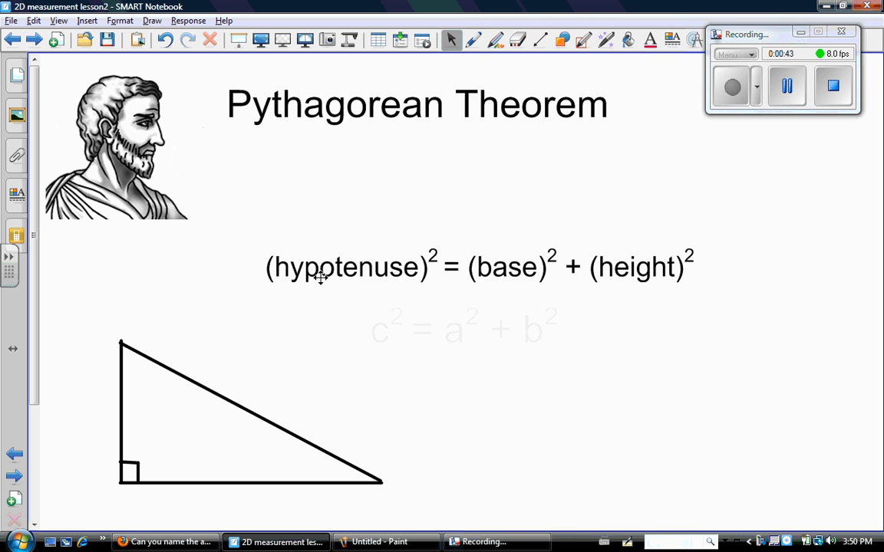
{"action": "mouse_move", "coordinate": [387, 277]}
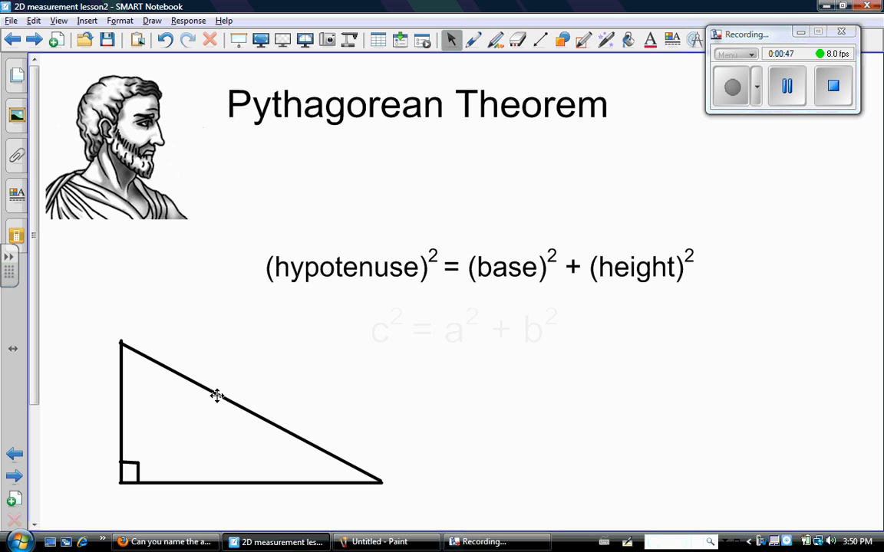
{"action": "mouse_move", "coordinate": [406, 256]}
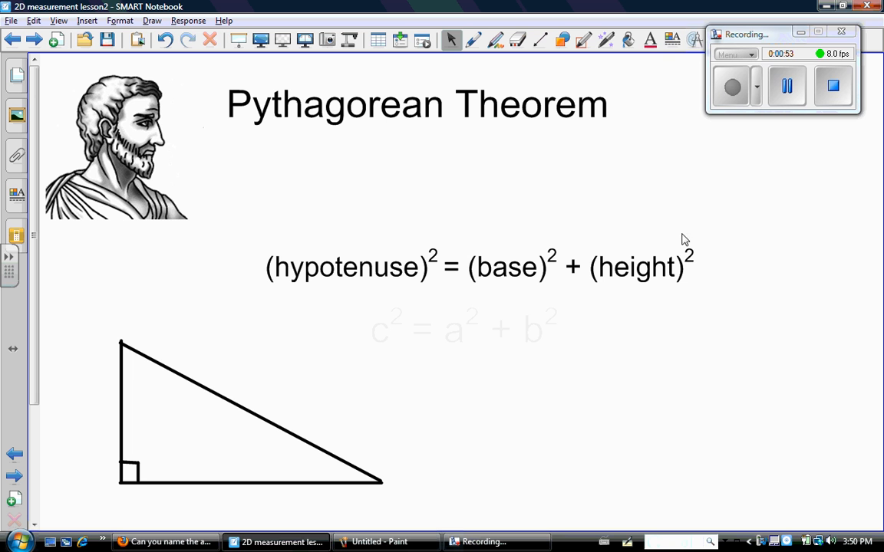
{"action": "mouse_move", "coordinate": [337, 452]}
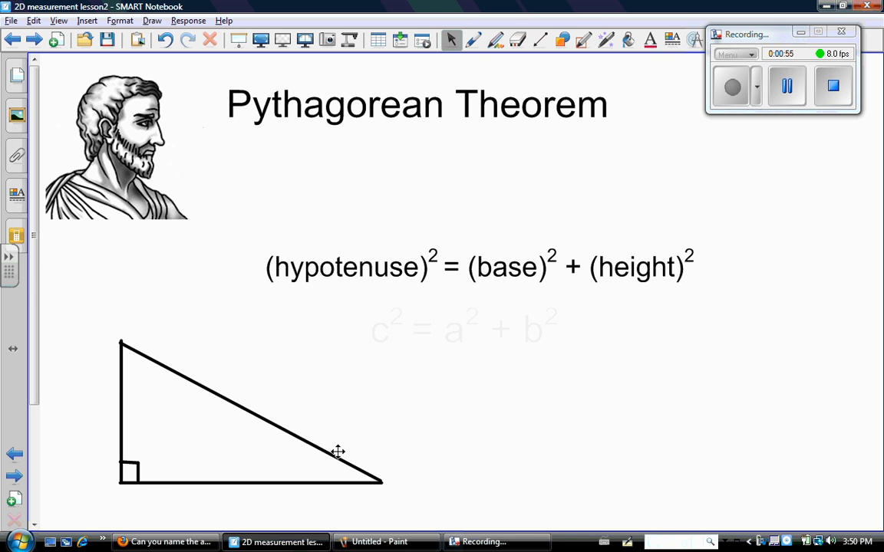
{"action": "mouse_move", "coordinate": [232, 478]}
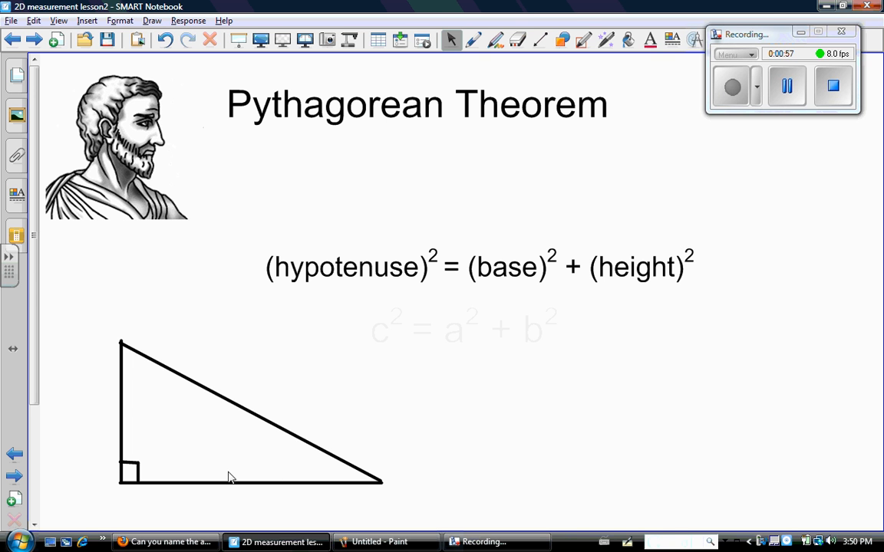
{"action": "mouse_move", "coordinate": [472, 310]}
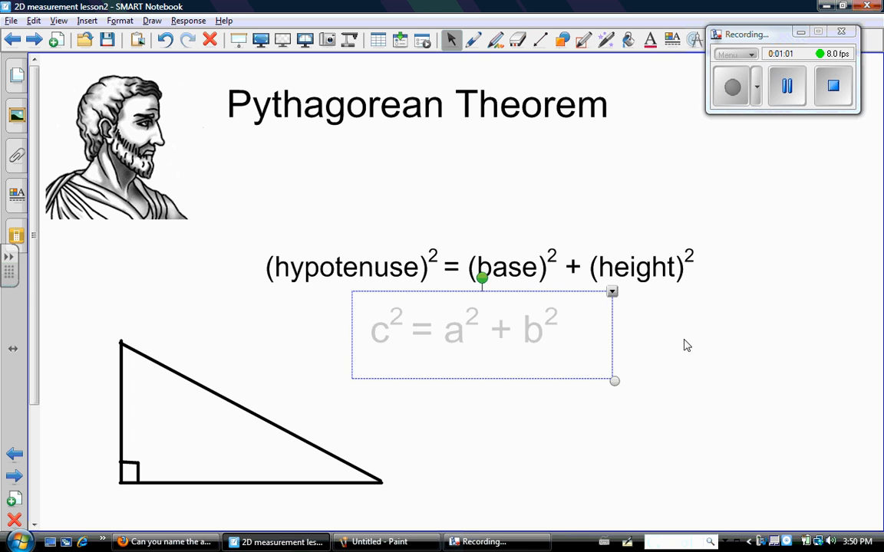
- Reveal the faded c² = a² + b² formula at full opacity
{"action": "left_click", "coordinate": [671, 348]}
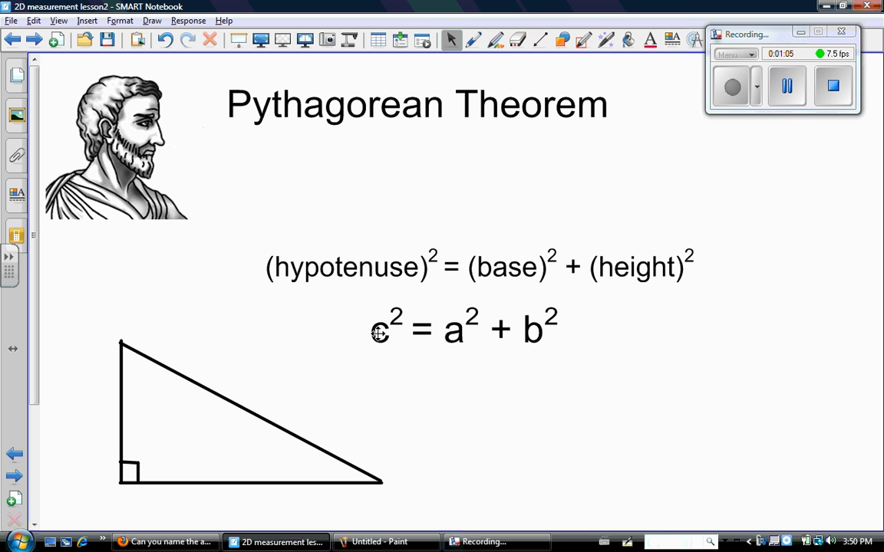
{"action": "mouse_move", "coordinate": [221, 388]}
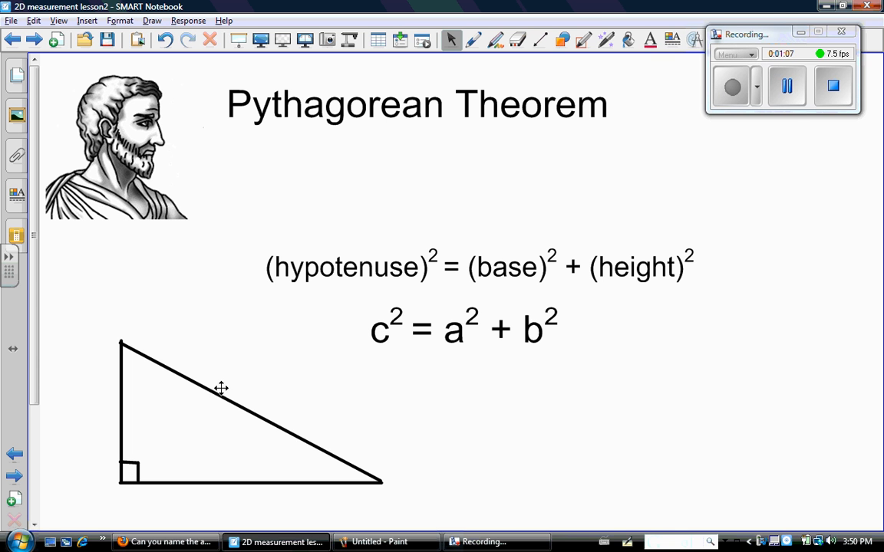
{"action": "mouse_move", "coordinate": [221, 393]}
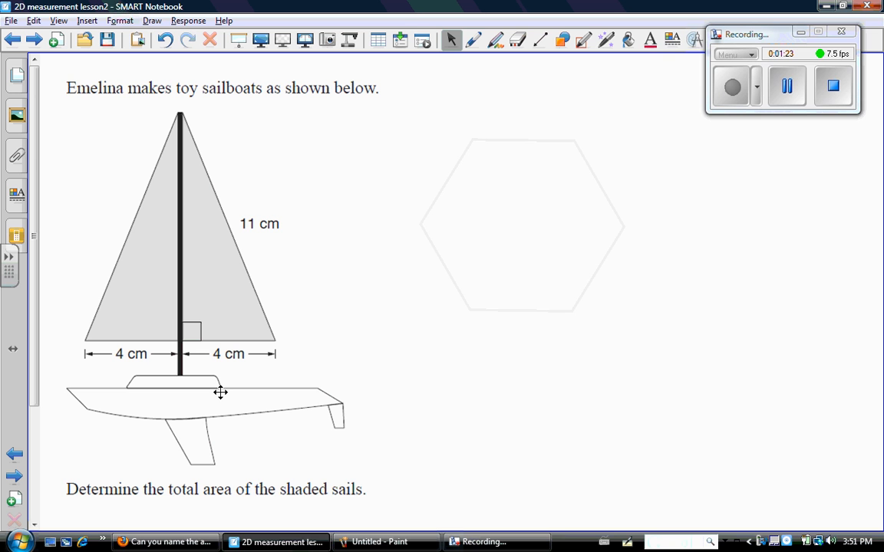
{"action": "mouse_move", "coordinate": [365, 211]}
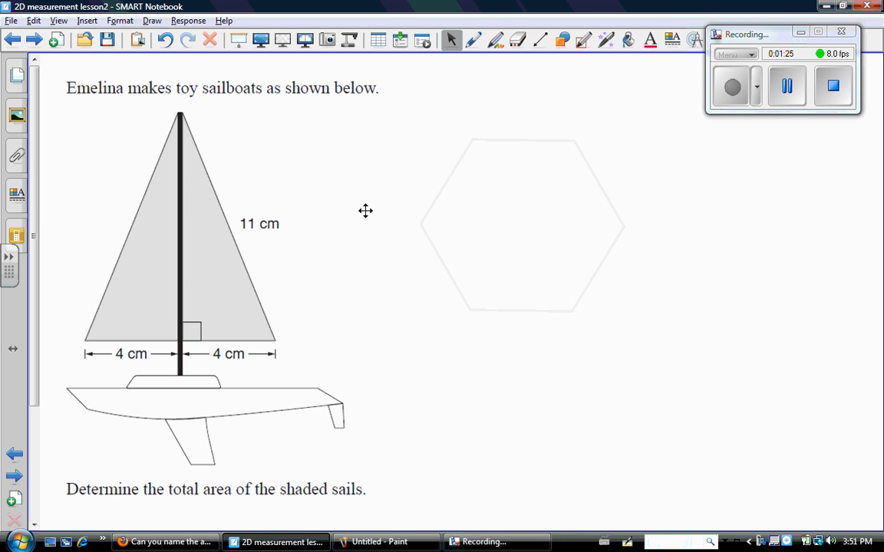
{"action": "mouse_move", "coordinate": [254, 172]}
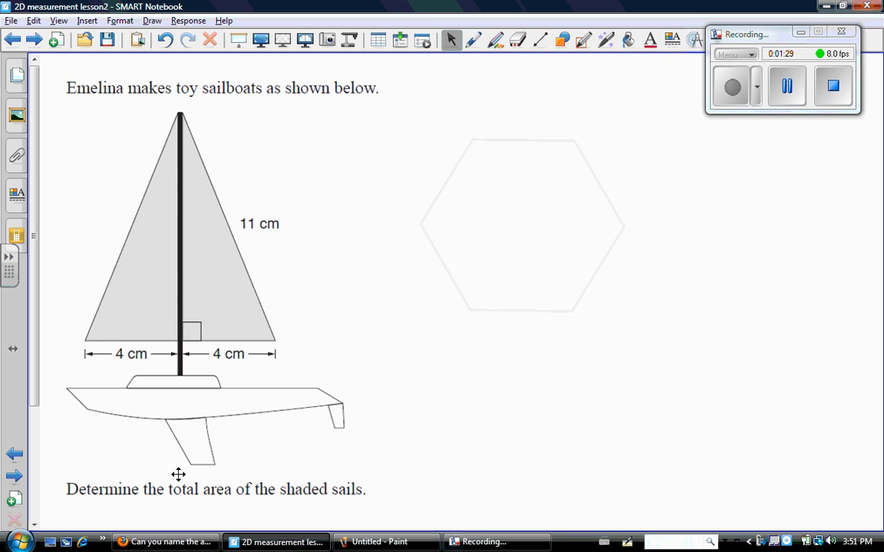
{"action": "mouse_move", "coordinate": [366, 496]}
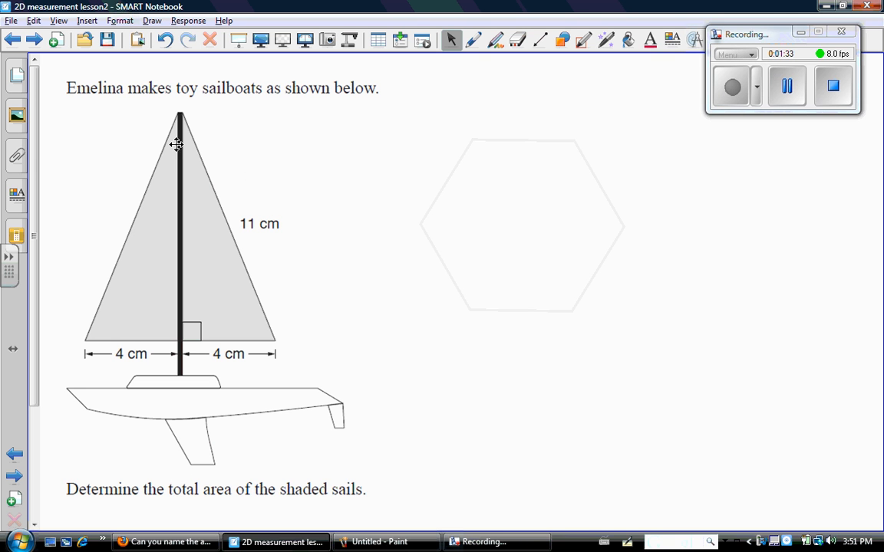
{"action": "mouse_move", "coordinate": [569, 207]}
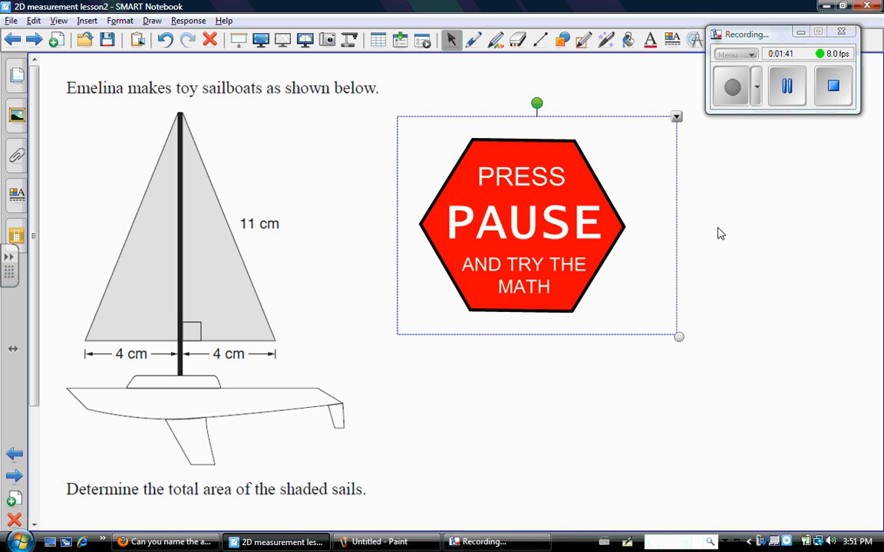
{"action": "mouse_move", "coordinate": [760, 140]}
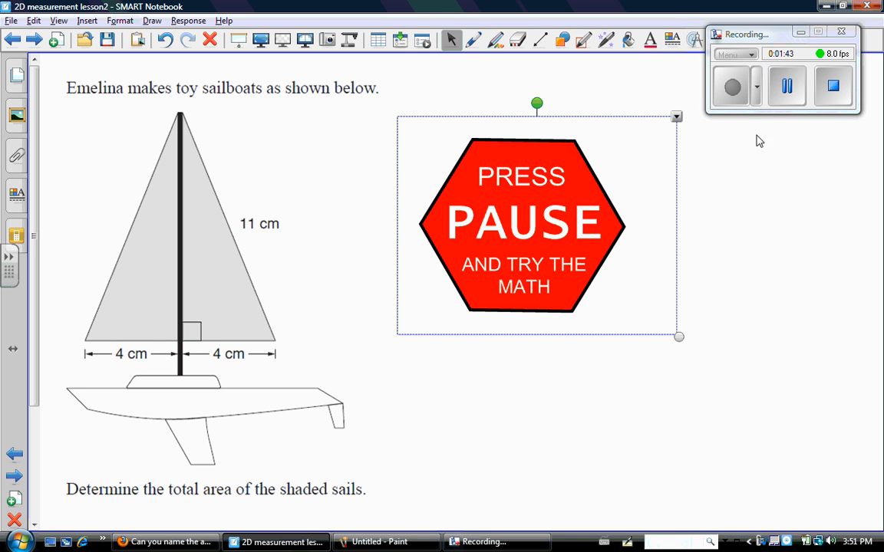
- Hide the pause sign, write A = bh/2 and mark the height in green, outline the right half in black
{"action": "left_click", "coordinate": [786, 85]}
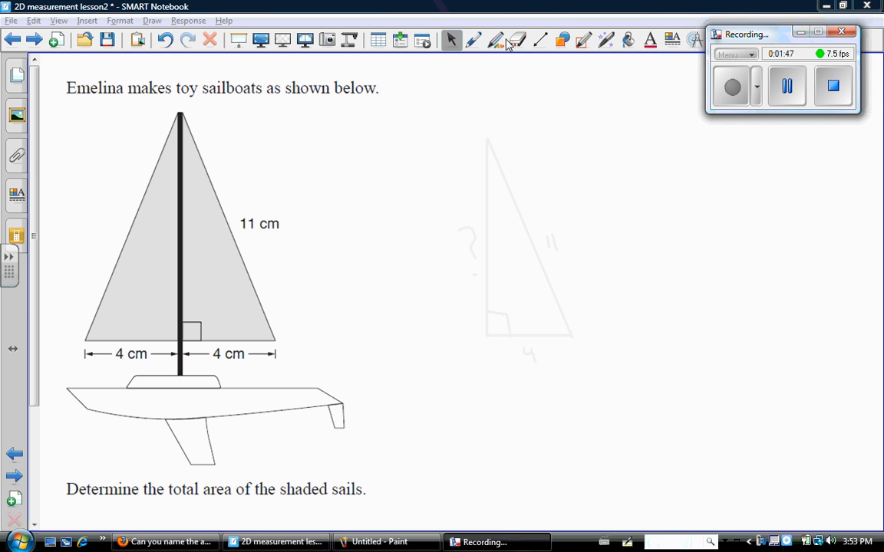
{"action": "left_click", "coordinate": [496, 40]}
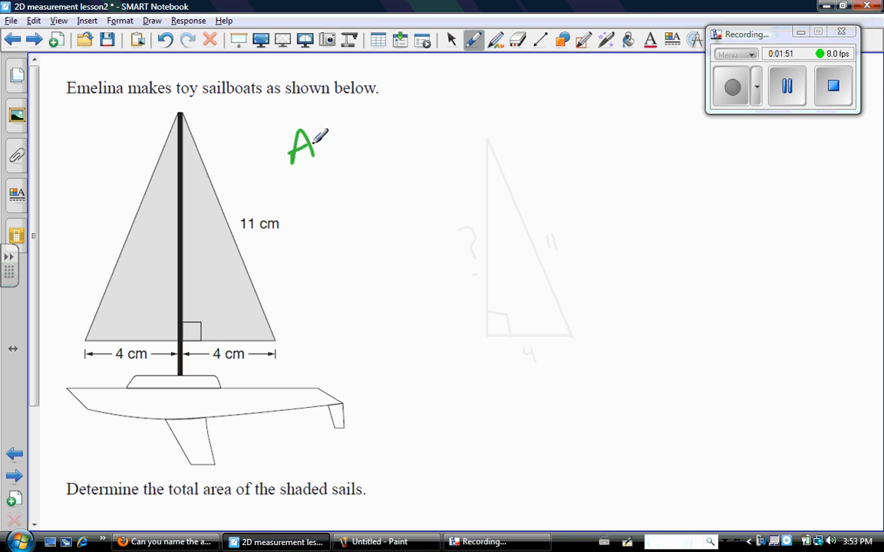
{"action": "left_click_drag", "start_coordinate": [330, 142], "coordinate": [384, 149]}
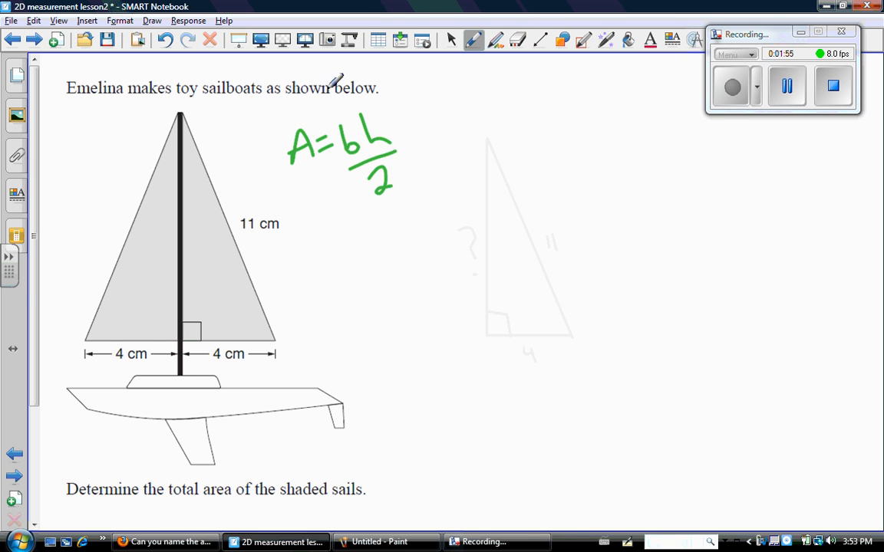
{"action": "mouse_move", "coordinate": [355, 141]}
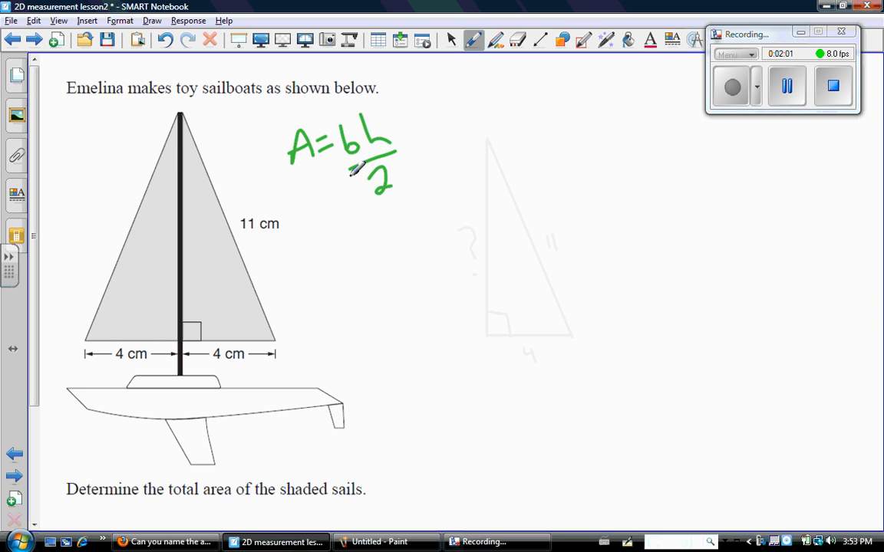
{"action": "left_click_drag", "start_coordinate": [177, 122], "coordinate": [180, 203]}
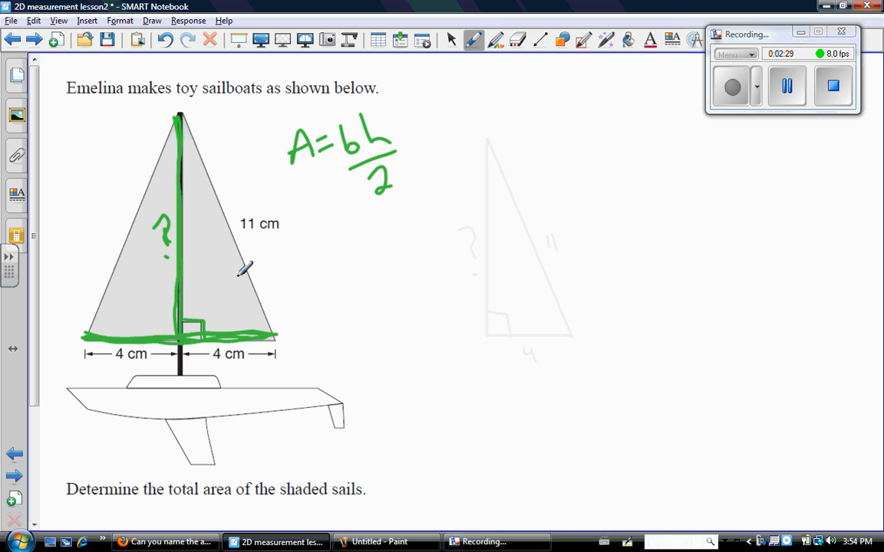
{"action": "left_click", "coordinate": [473, 40]}
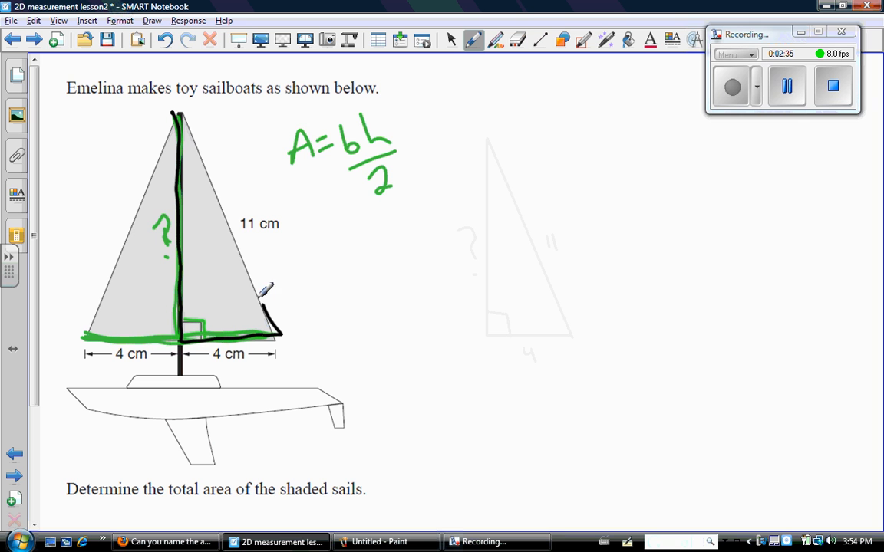
{"action": "left_click_drag", "start_coordinate": [265, 296], "coordinate": [192, 100]}
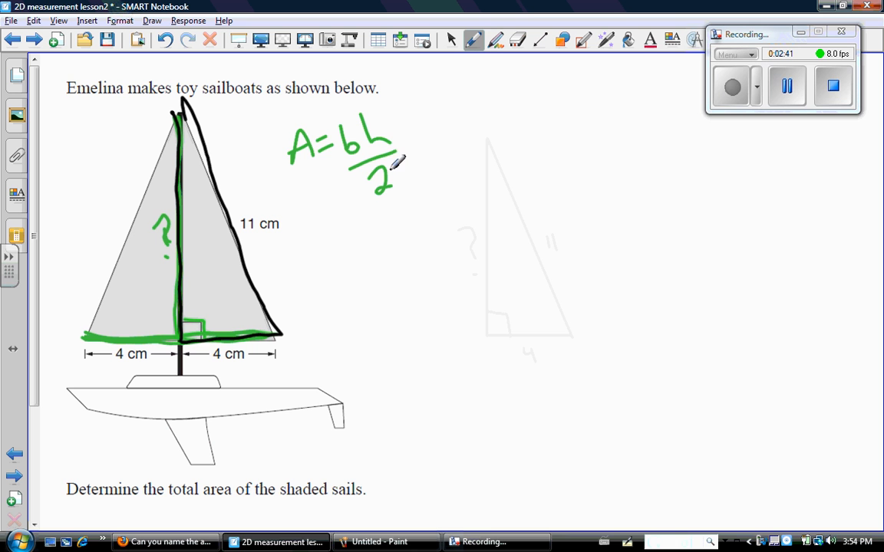
- Switch to the green pen for labelling base a and hypotenuse c
{"action": "left_click", "coordinate": [452, 39]}
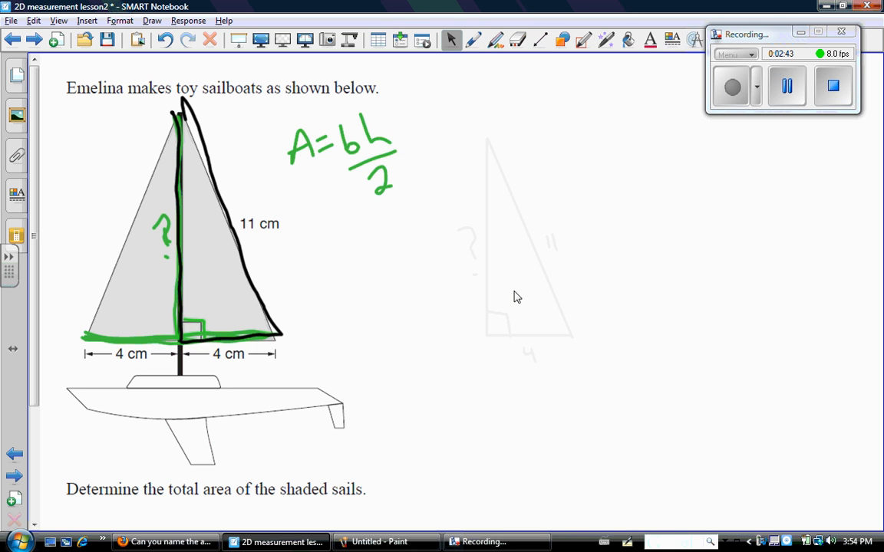
{"action": "mouse_move", "coordinate": [559, 251]}
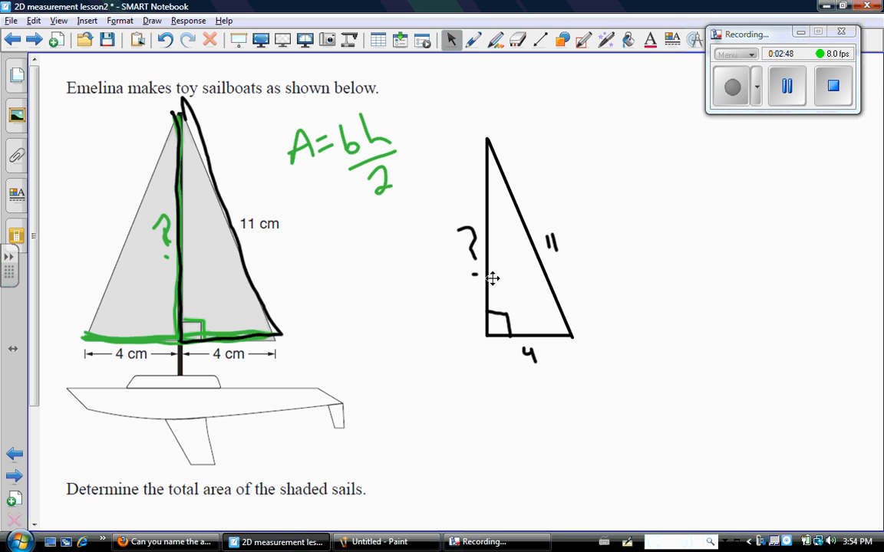
{"action": "mouse_move", "coordinate": [556, 334]}
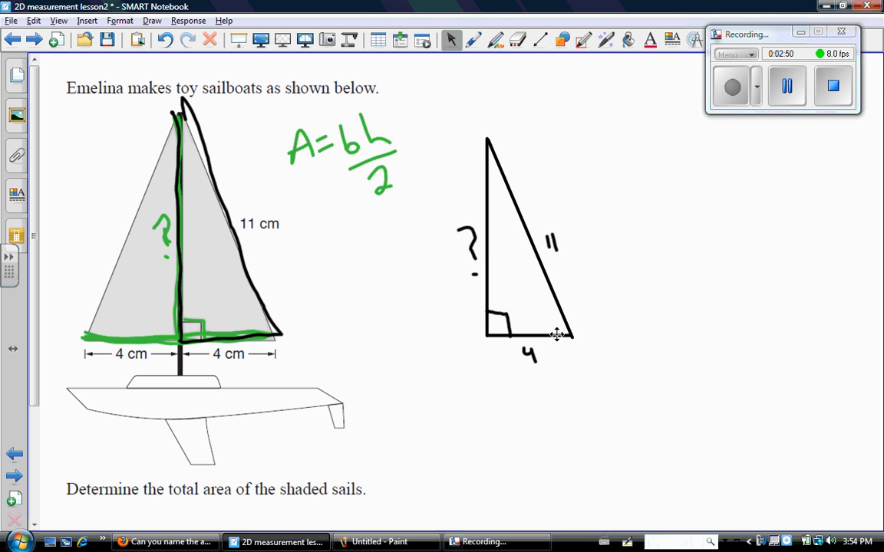
{"action": "mouse_move", "coordinate": [564, 331]}
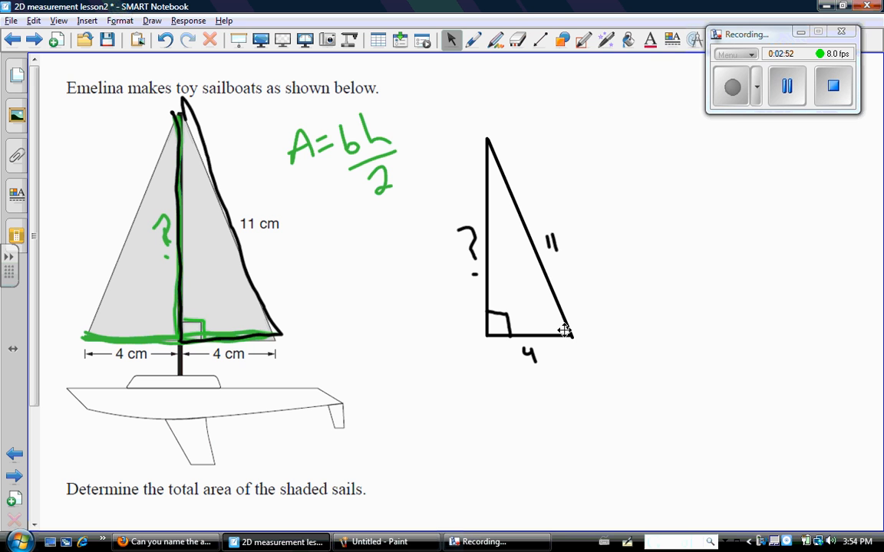
{"action": "mouse_move", "coordinate": [484, 41]}
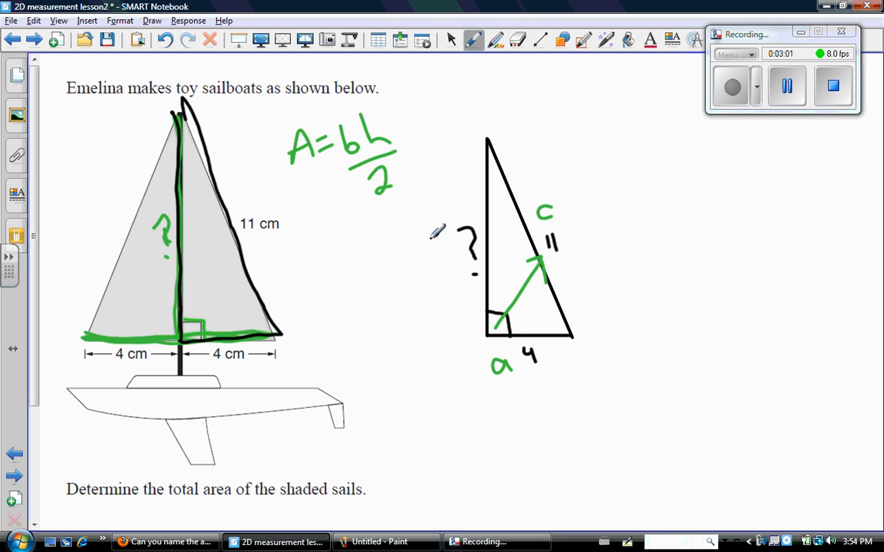
- Write 11² = 4² + b² and 11² − 4² = b², giving b = 10.2 cm
{"action": "left_click_drag", "start_coordinate": [426, 231], "coordinate": [442, 265]}
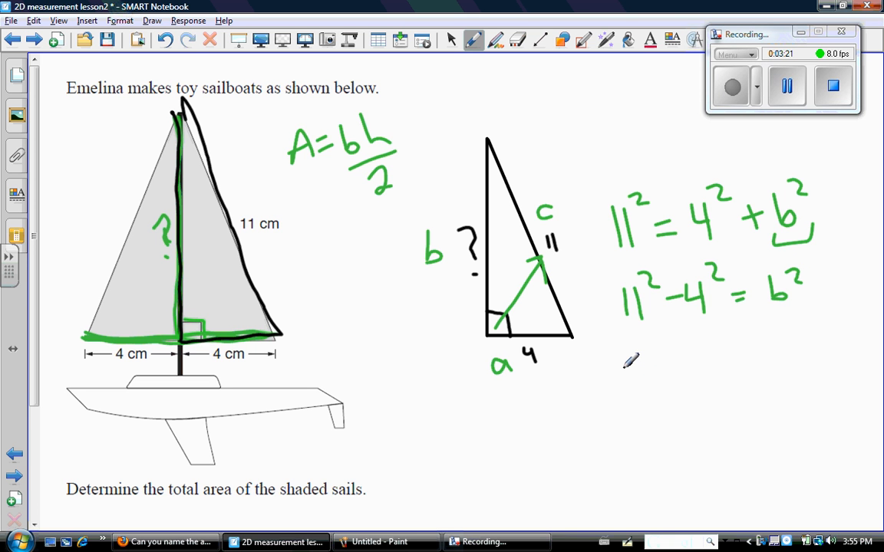
{"action": "mouse_move", "coordinate": [780, 342]}
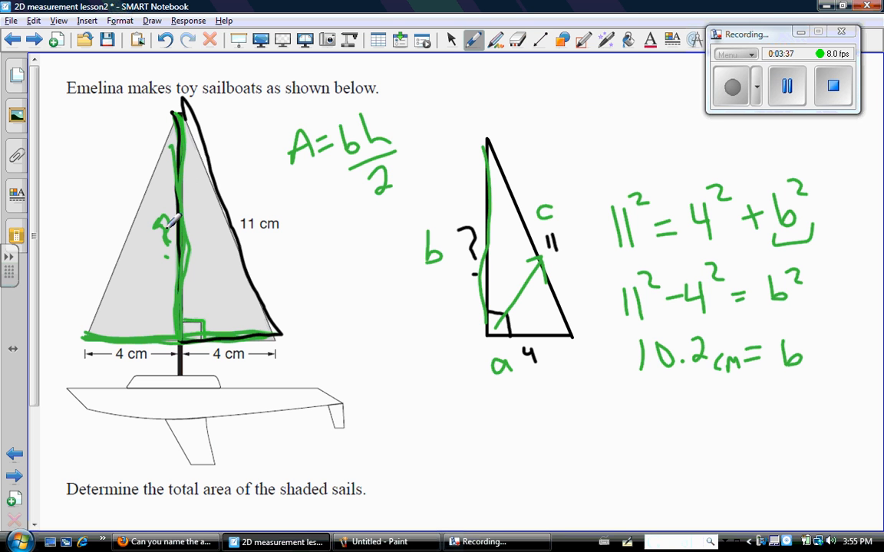
{"action": "left_click", "coordinate": [473, 39]}
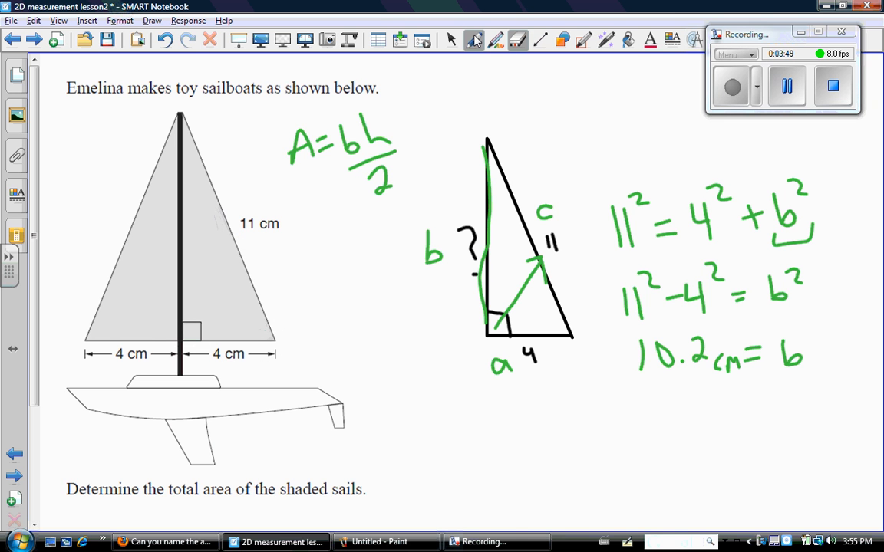
- Mark the sail's base and 10.2 height in red, and write A = (8)(10.2)/2 = 40.8 cm²
{"action": "left_click", "coordinate": [495, 39]}
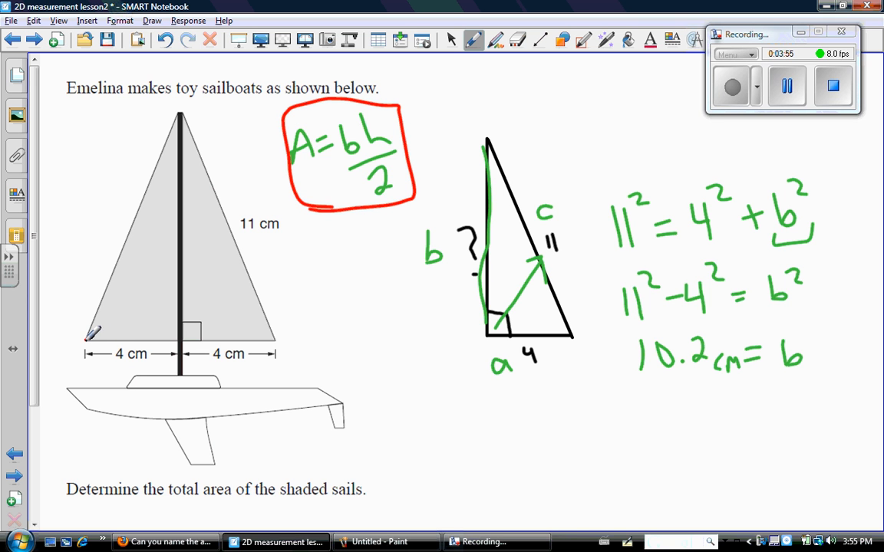
{"action": "left_click_drag", "start_coordinate": [86, 337], "coordinate": [272, 335]}
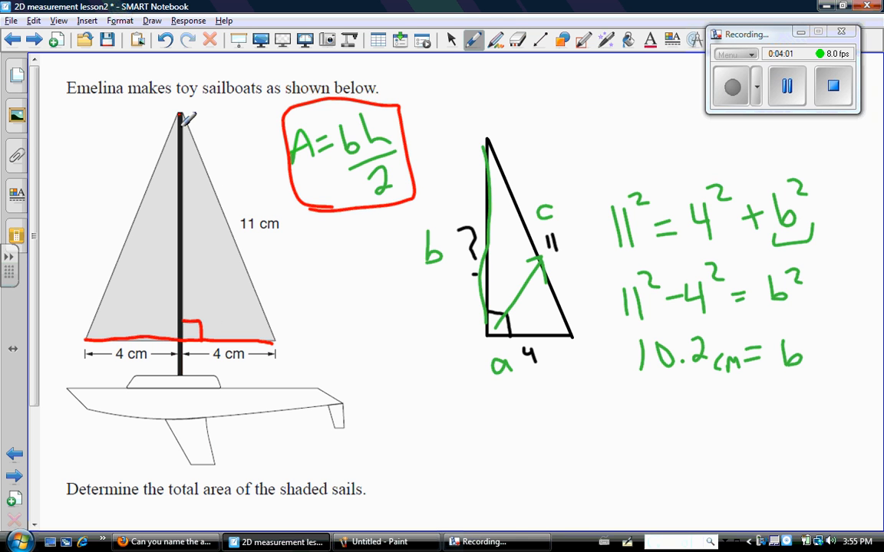
{"action": "left_click_drag", "start_coordinate": [184, 115], "coordinate": [182, 349]}
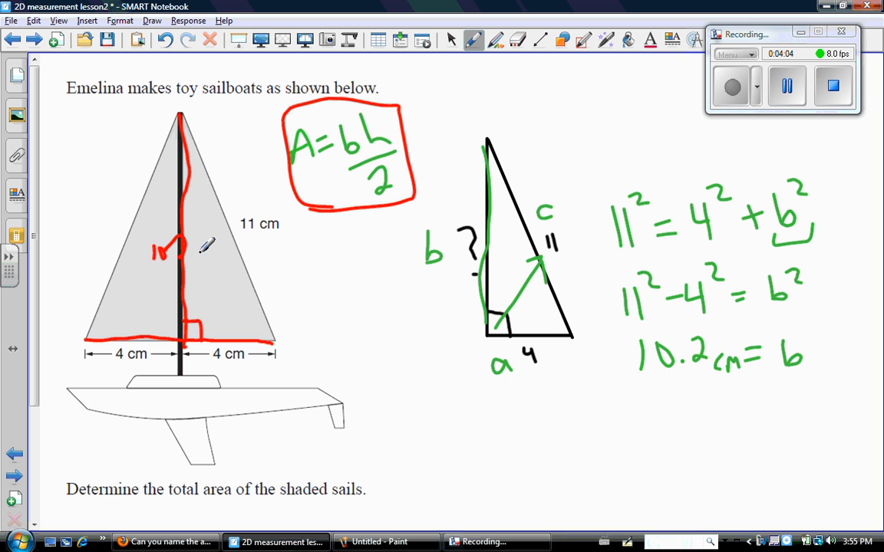
{"action": "left_click_drag", "start_coordinate": [421, 407], "coordinate": [844, 378]}
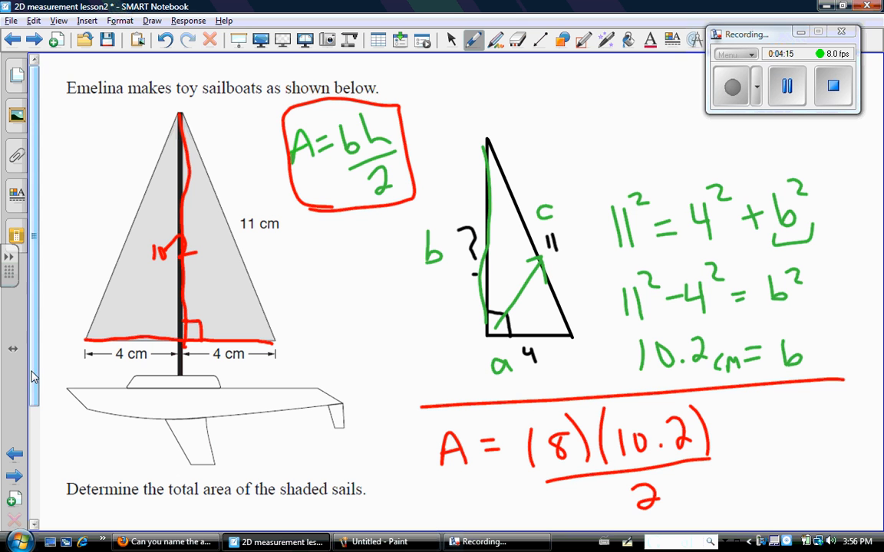
{"action": "scroll", "scroll_direction": "down", "scroll_amount": 3}
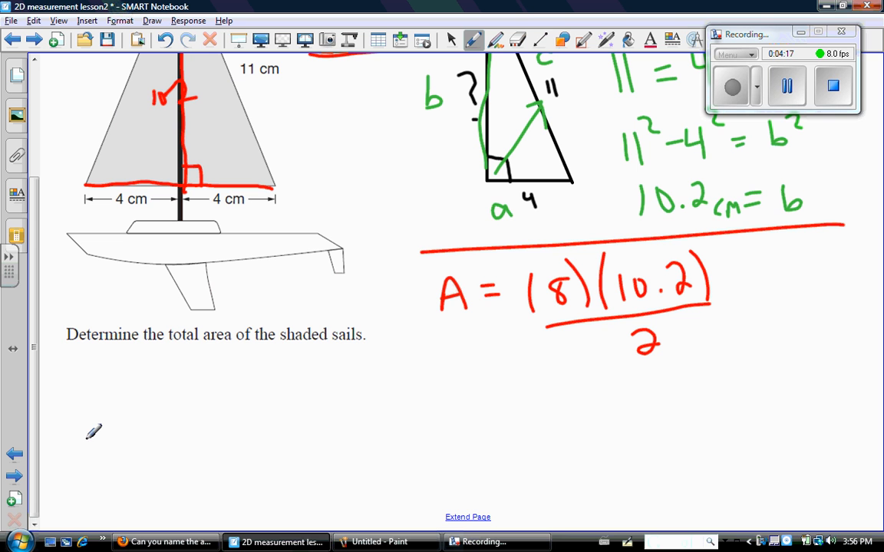
{"action": "left_click_drag", "start_coordinate": [480, 399], "coordinate": [537, 392]}
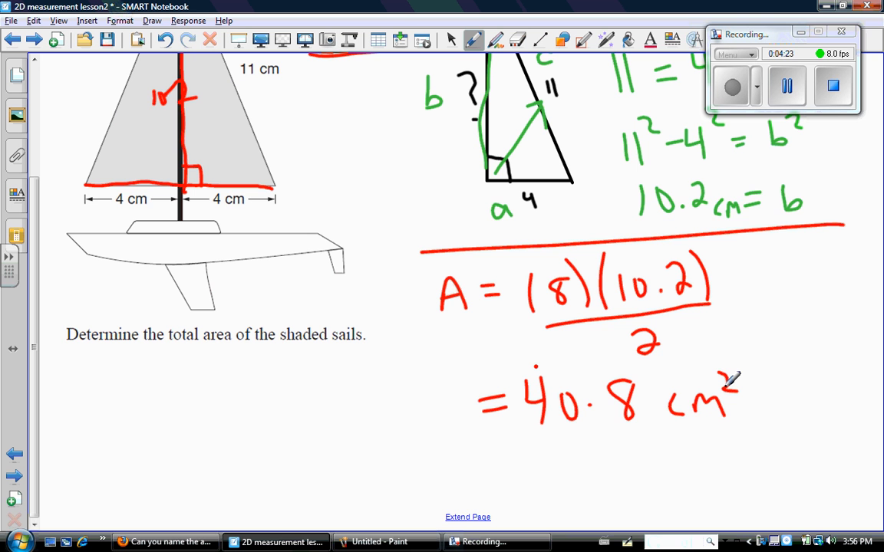
{"action": "mouse_move", "coordinate": [495, 355]}
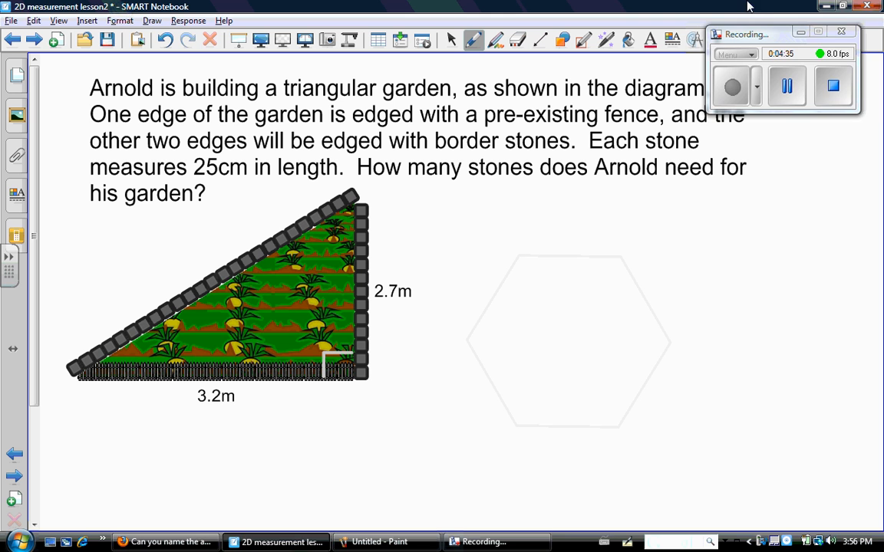
- Go to the garden border-stones slide and mark the triangle's slanted edge in red
{"action": "left_click_drag", "start_coordinate": [744, 34], "coordinate": [760, 23]}
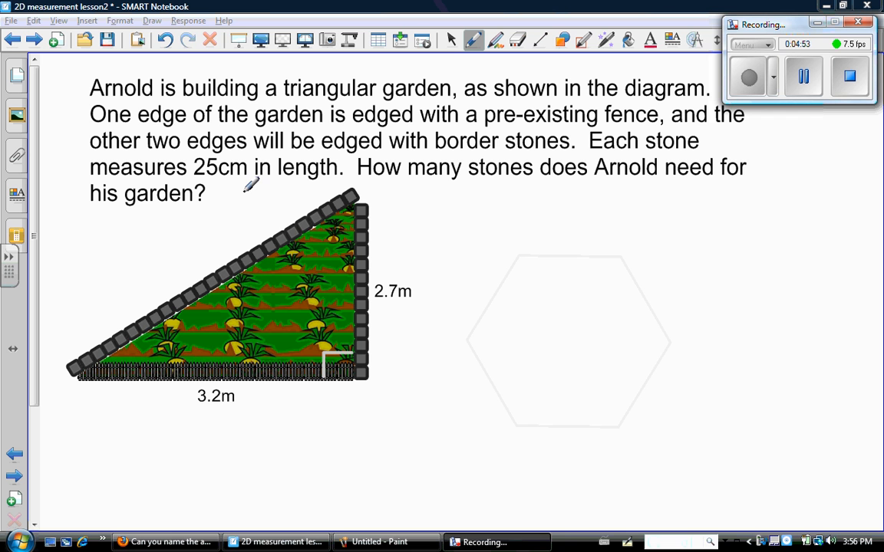
{"action": "mouse_move", "coordinate": [307, 287]}
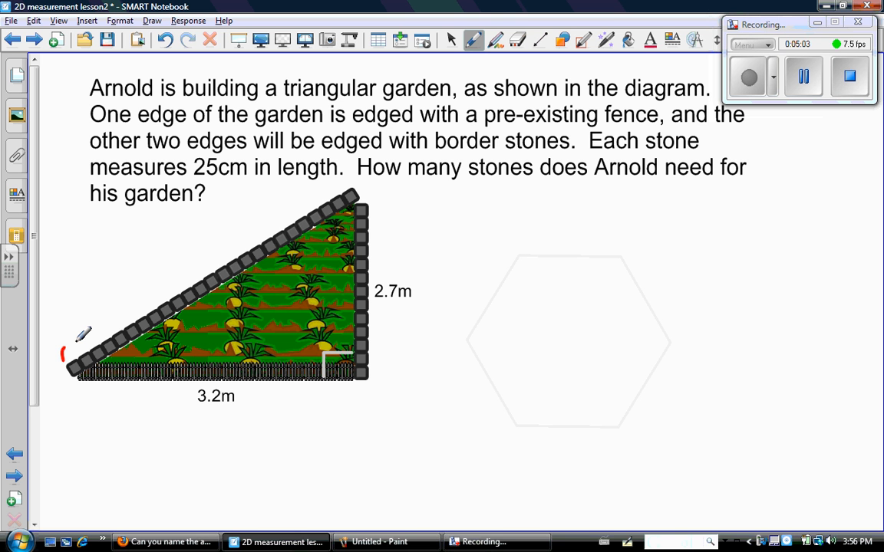
{"action": "left_click_drag", "start_coordinate": [66, 361], "coordinate": [341, 177]}
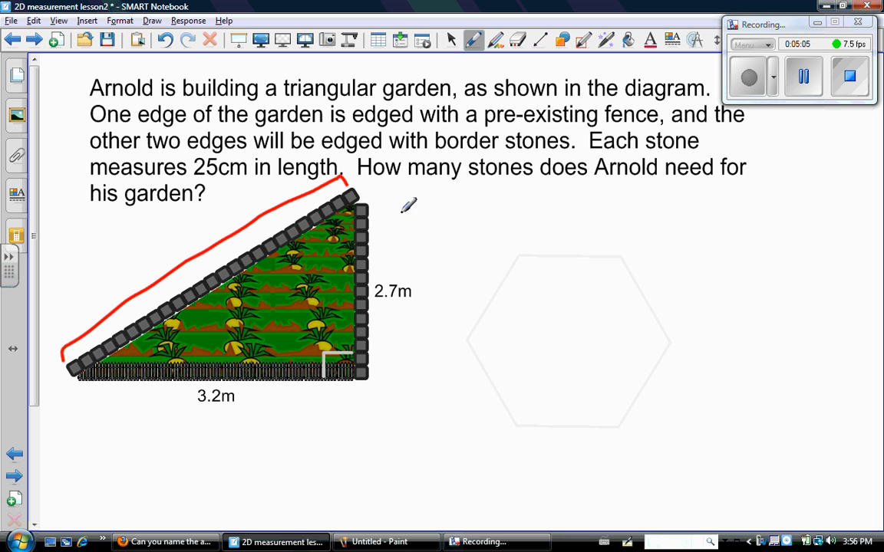
{"action": "left_click_drag", "start_coordinate": [378, 205], "coordinate": [390, 367]}
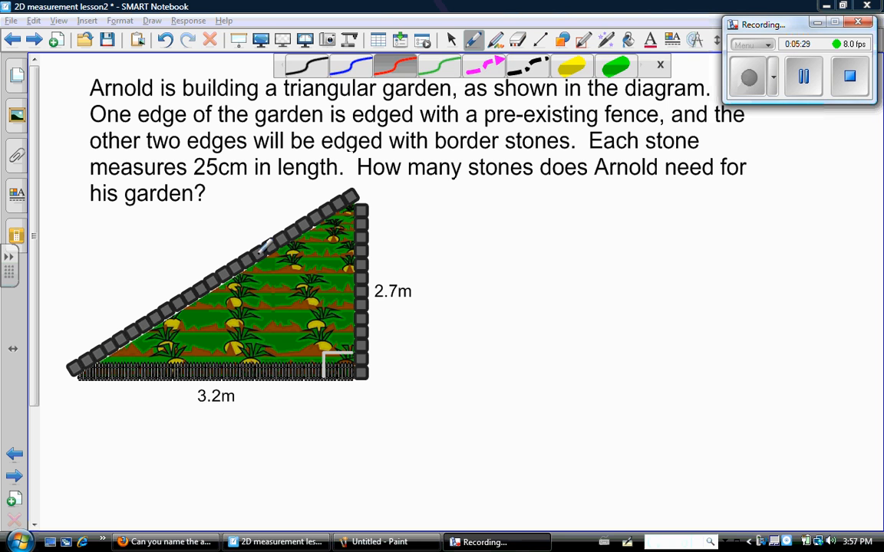
- Label sides a, b, c and work c² = 3.2² + 2.7² = 17.53 to c = 4.2 m
{"action": "left_click_drag", "start_coordinate": [256, 268], "coordinate": [355, 379]}
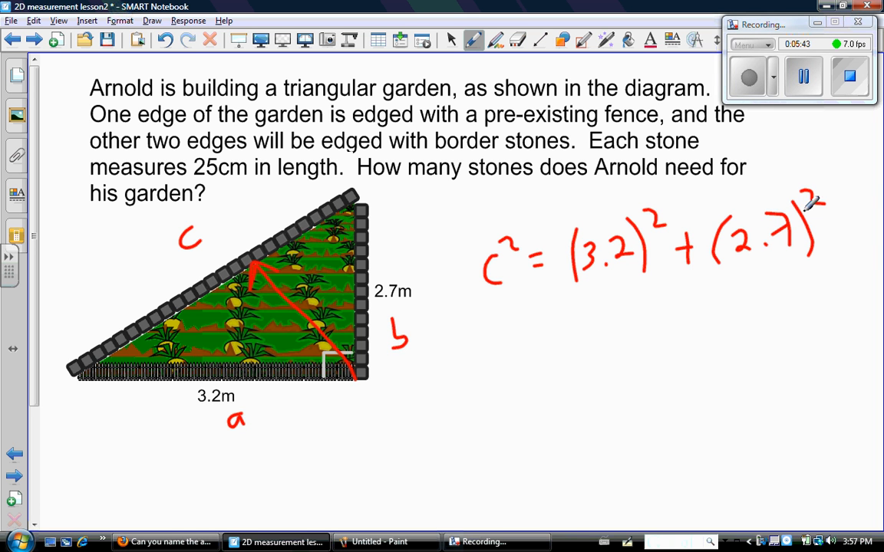
{"action": "left_click_drag", "start_coordinate": [503, 342], "coordinate": [560, 315]}
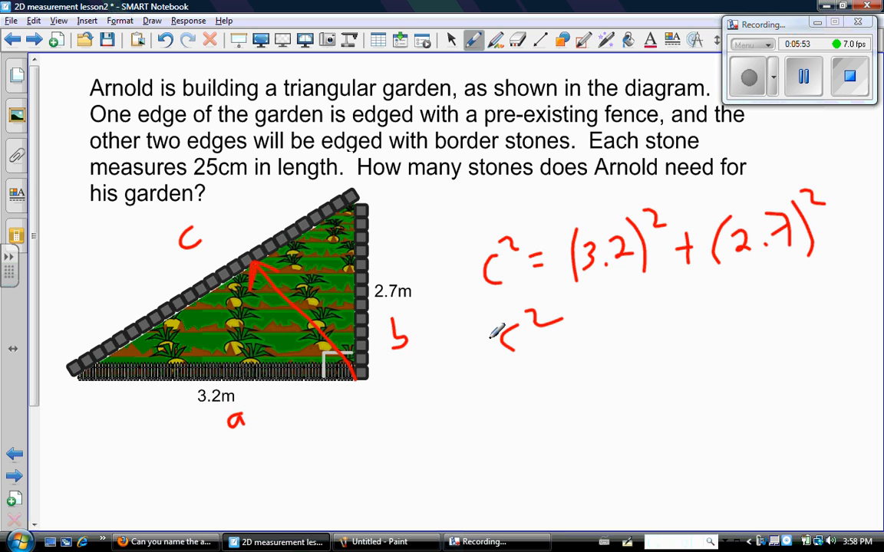
{"action": "left_click_drag", "start_coordinate": [568, 334], "coordinate": [652, 330]}
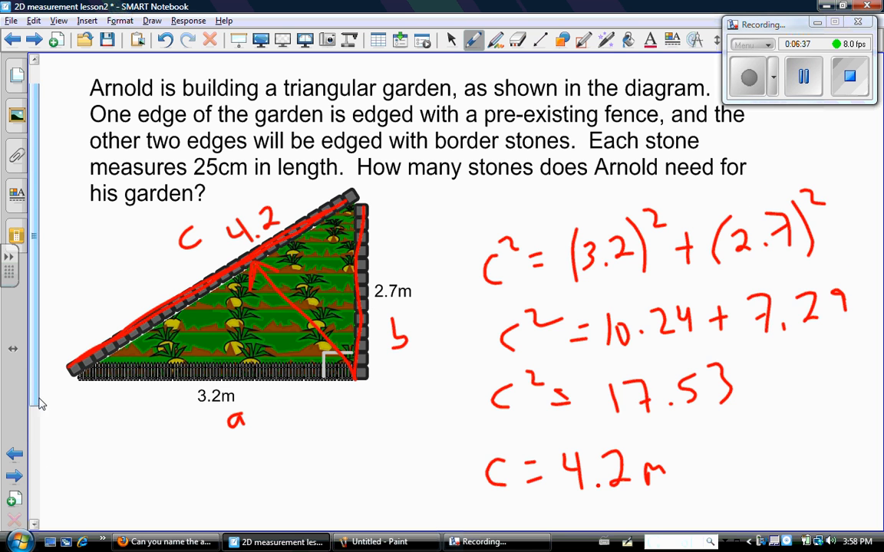
- Write the total stone-edged length 2.7 + 4.2 = 6.9 m and box it
{"action": "scroll", "scroll_direction": "down", "scroll_amount": 3}
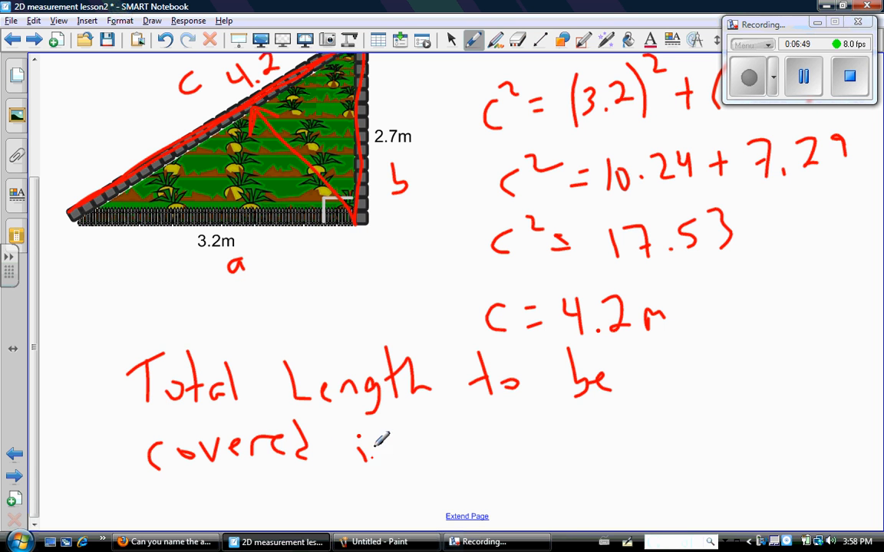
{"action": "type", "text": "in stor"}
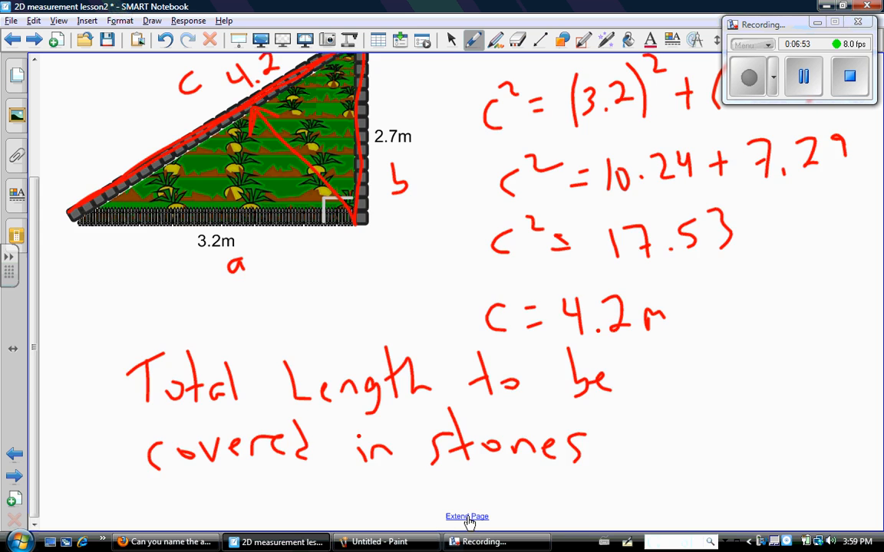
{"action": "scroll", "scroll_direction": "down", "scroll_amount": 3}
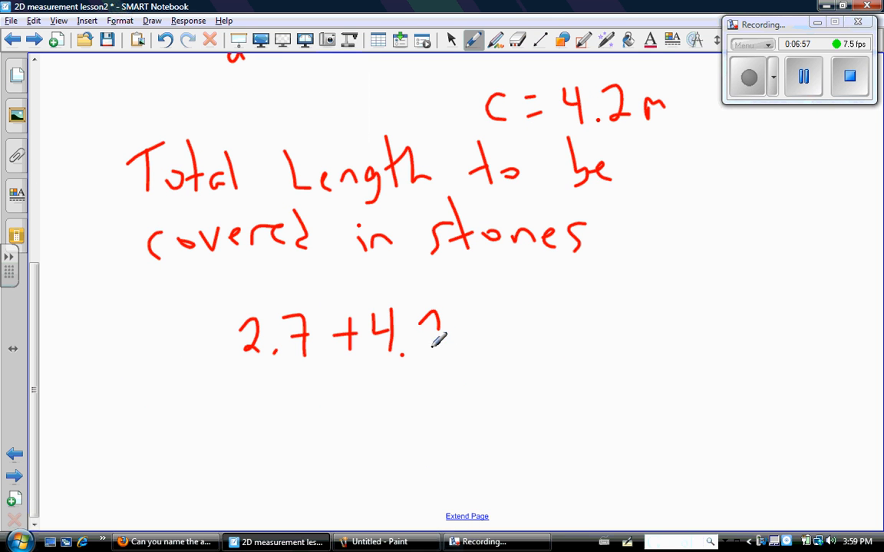
{"action": "left_click_drag", "start_coordinate": [460, 329], "coordinate": [499, 338]}
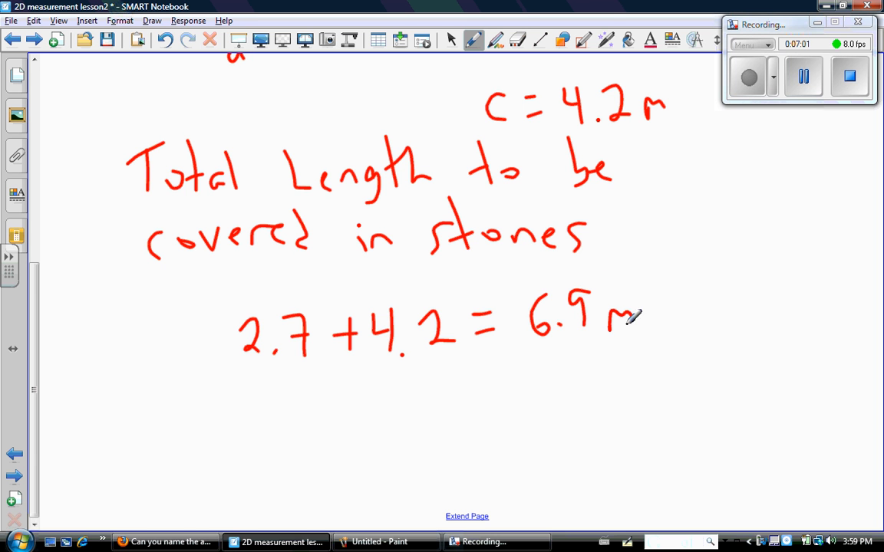
{"action": "left_click_drag", "start_coordinate": [514, 276], "coordinate": [675, 353]}
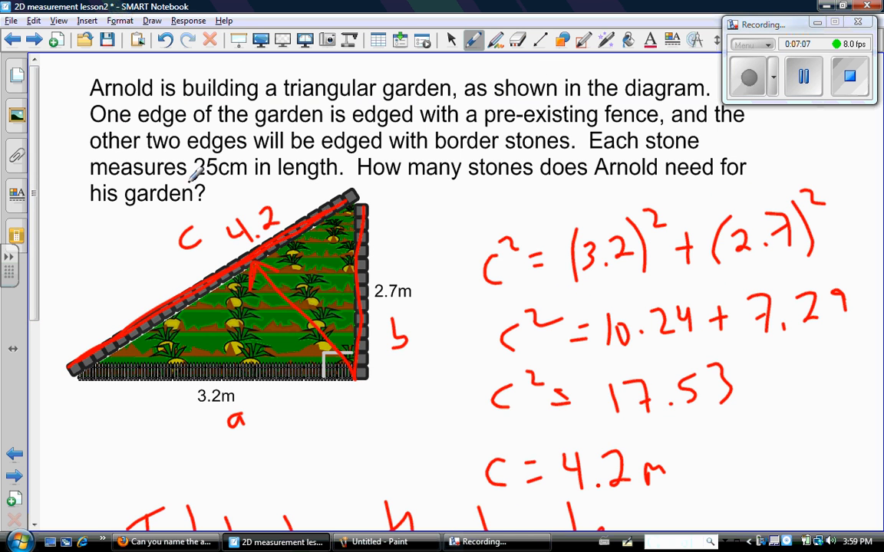
- Circle the 25cm stone length in the question
{"action": "left_click_drag", "start_coordinate": [191, 167], "coordinate": [238, 168]}
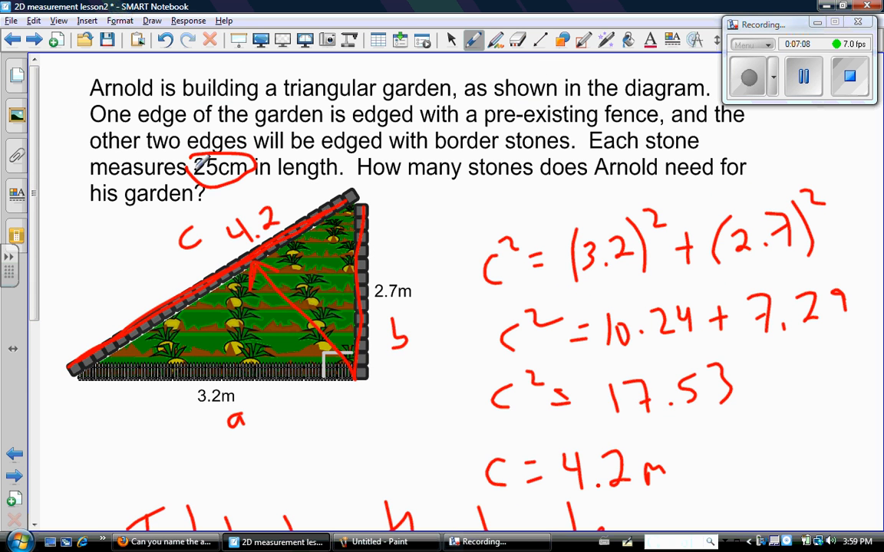
{"action": "scroll", "scroll_direction": "down", "scroll_amount": 3}
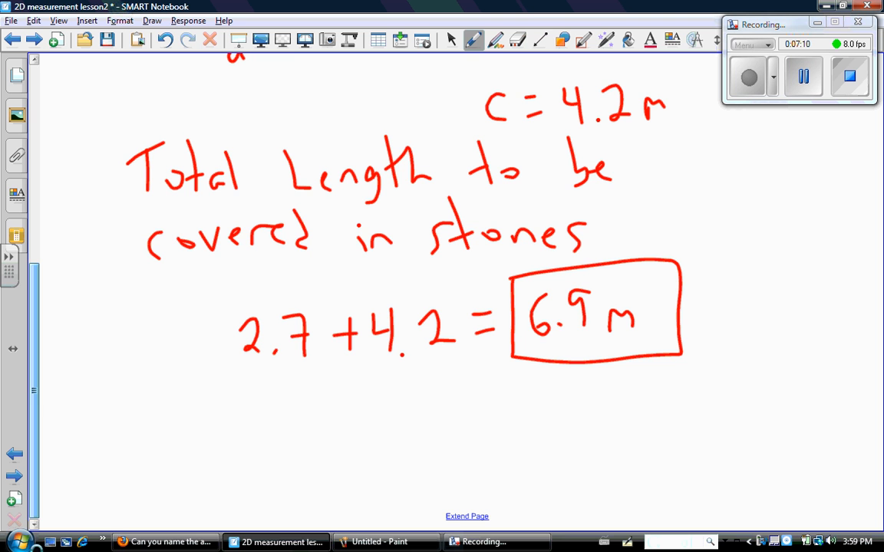
{"action": "left_click", "coordinate": [495, 40]}
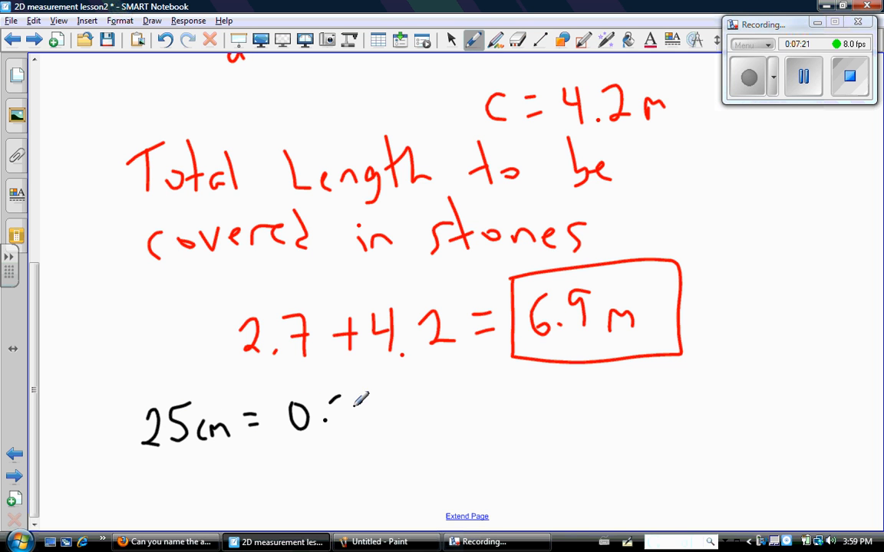
- Convert 25 cm to 0.25 m and divide 6.9 by 0.25 to get 27.6
{"action": "left_click_drag", "start_coordinate": [338, 406], "coordinate": [418, 410]}
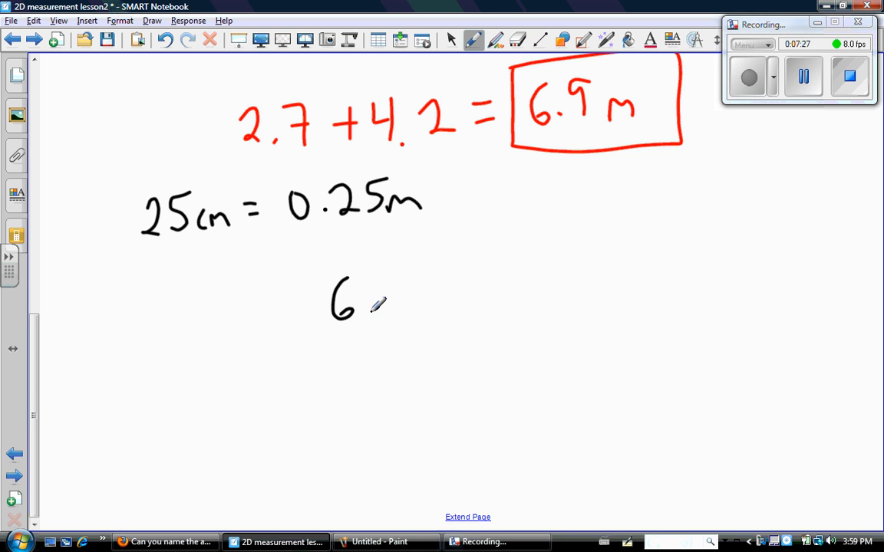
{"action": "left_click_drag", "start_coordinate": [364, 291], "coordinate": [426, 323]}
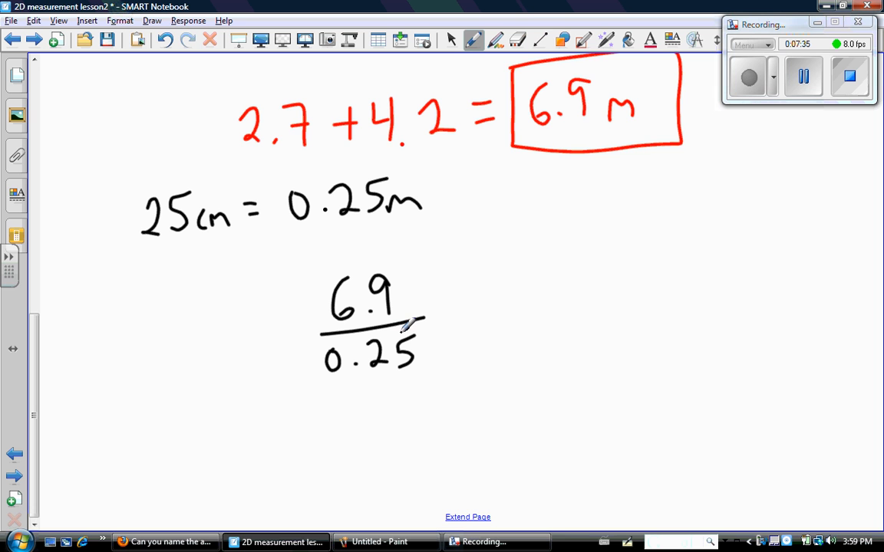
{"action": "left_click_drag", "start_coordinate": [453, 318], "coordinate": [475, 310]}
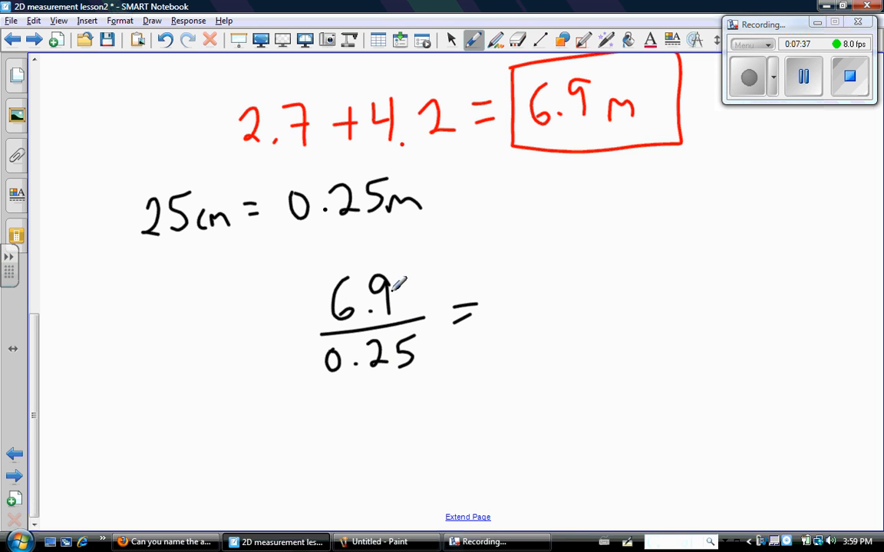
{"action": "mouse_move", "coordinate": [411, 332]}
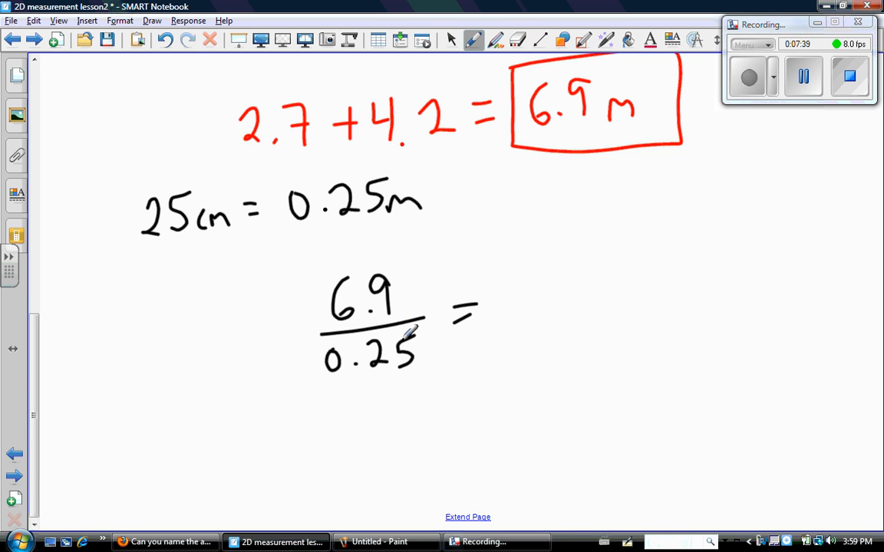
{"action": "mouse_move", "coordinate": [438, 338]}
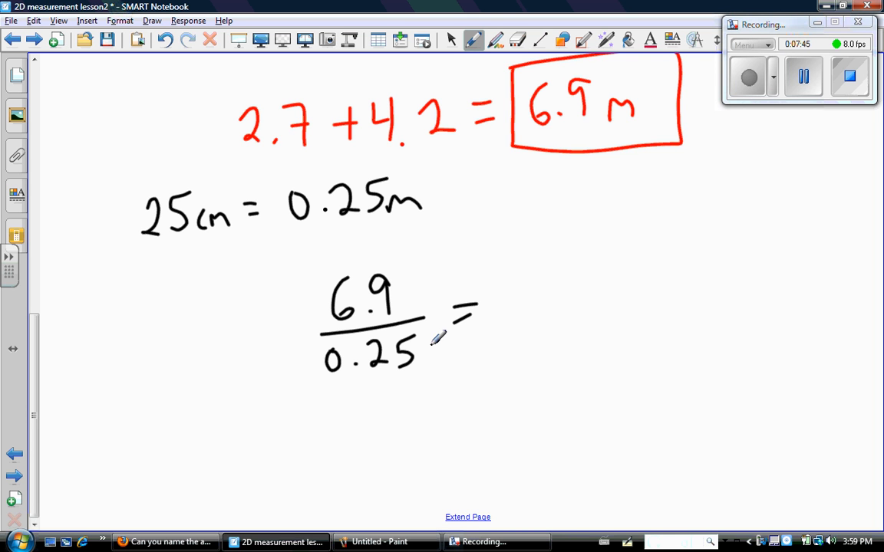
{"action": "left_click_drag", "start_coordinate": [499, 292], "coordinate": [514, 330]}
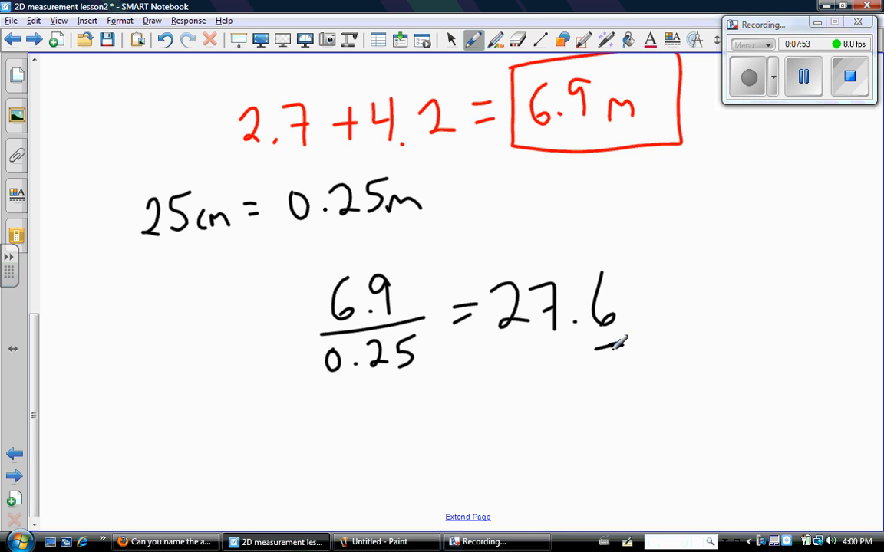
{"action": "mouse_move", "coordinate": [208, 422]}
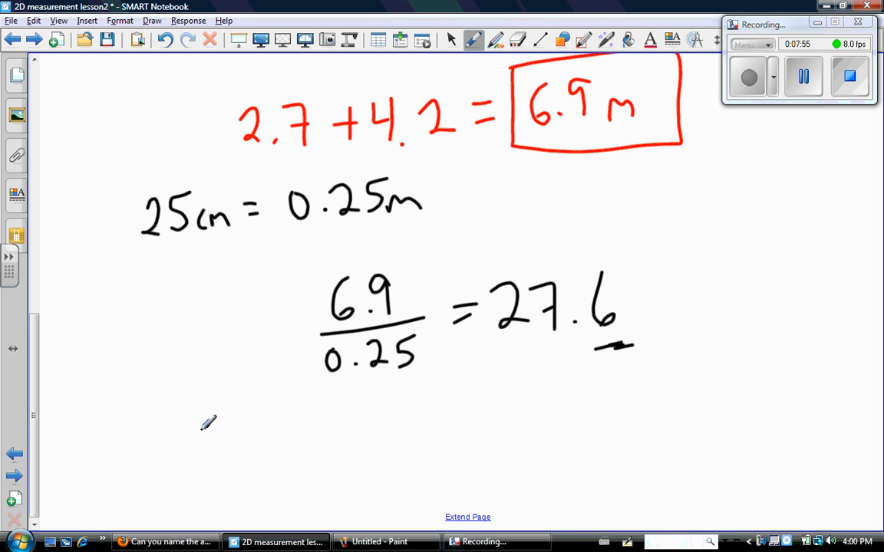
- Write the ∴ sign and begin the concluding sentence
{"action": "left_click_drag", "start_coordinate": [195, 434], "coordinate": [284, 453]}
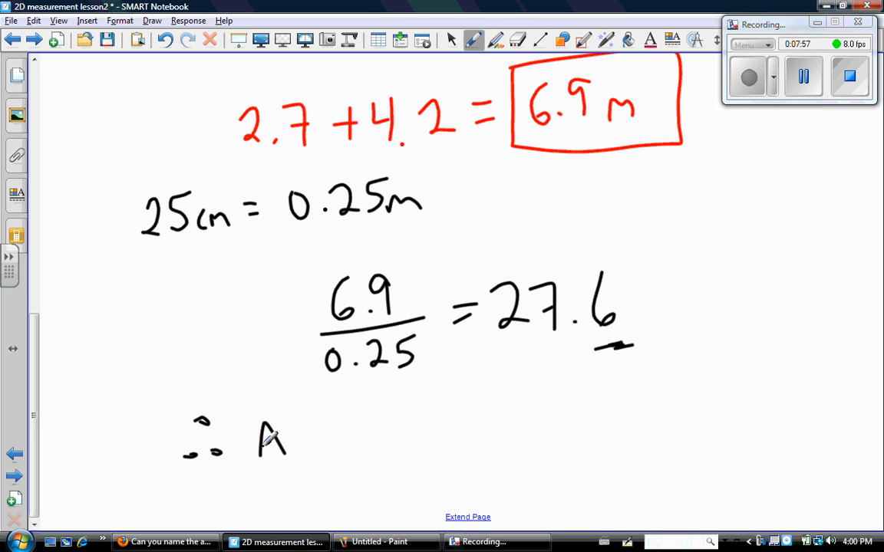
{"action": "left_click_drag", "start_coordinate": [292, 430], "coordinate": [415, 422]}
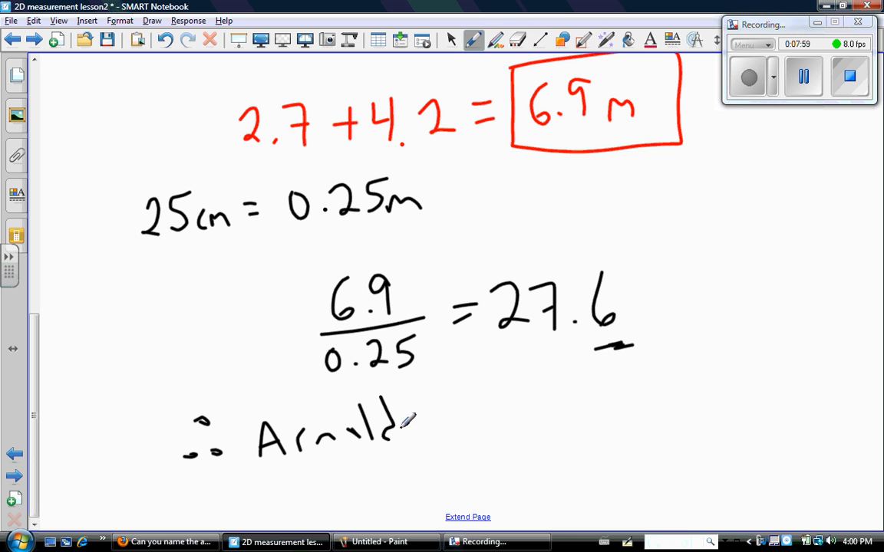
{"action": "left_click_drag", "start_coordinate": [430, 422], "coordinate": [537, 426]}
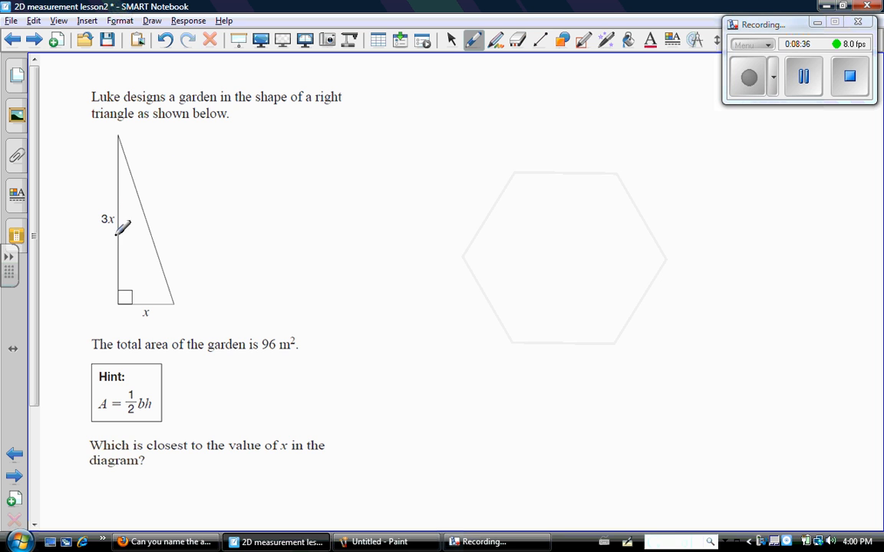
{"action": "mouse_move", "coordinate": [129, 286]}
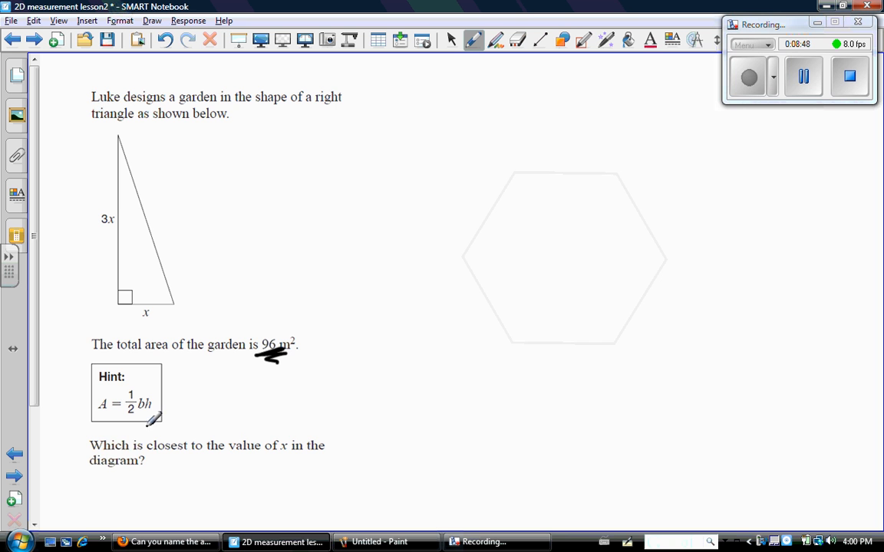
- Strike out the multiple-choice question and write 'What is x?' below it
{"action": "left_click_drag", "start_coordinate": [92, 453], "coordinate": [230, 460]}
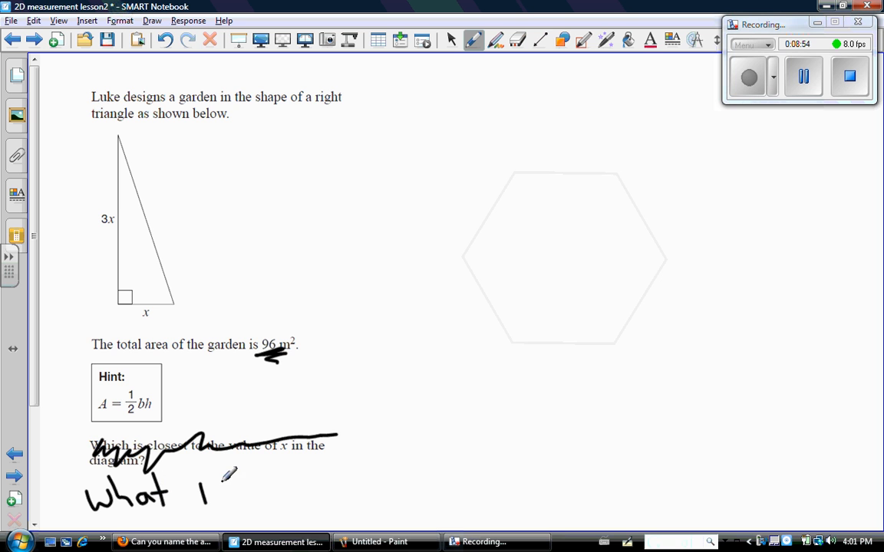
{"action": "left_click_drag", "start_coordinate": [199, 491], "coordinate": [307, 491]}
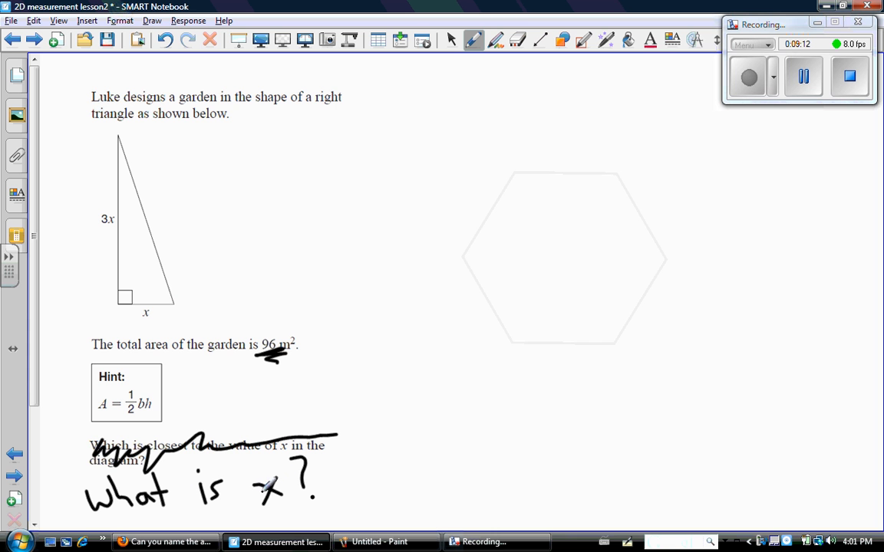
{"action": "mouse_move", "coordinate": [452, 6]}
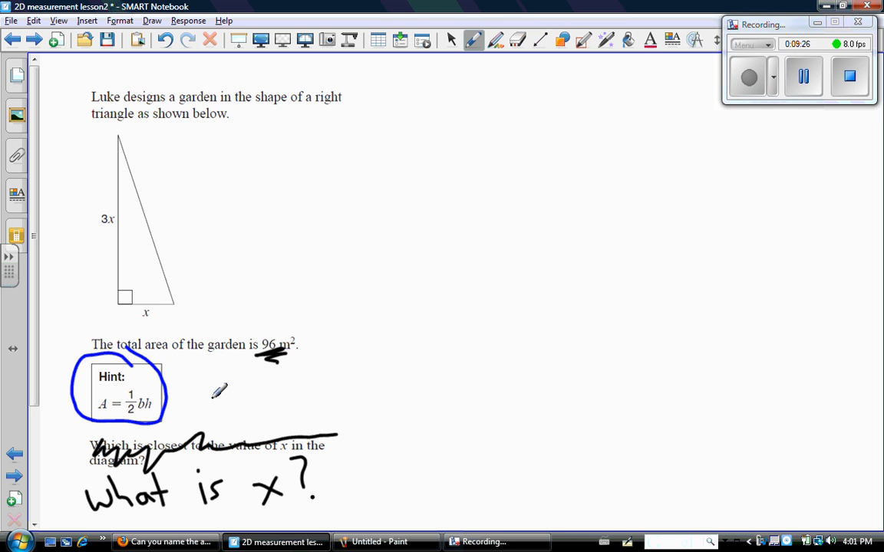
- Write A = bh/2 in blue, trace the triangle's height and base, and substitute to 96 = (x)(3x)/2
{"action": "left_click_drag", "start_coordinate": [192, 399], "coordinate": [307, 384]}
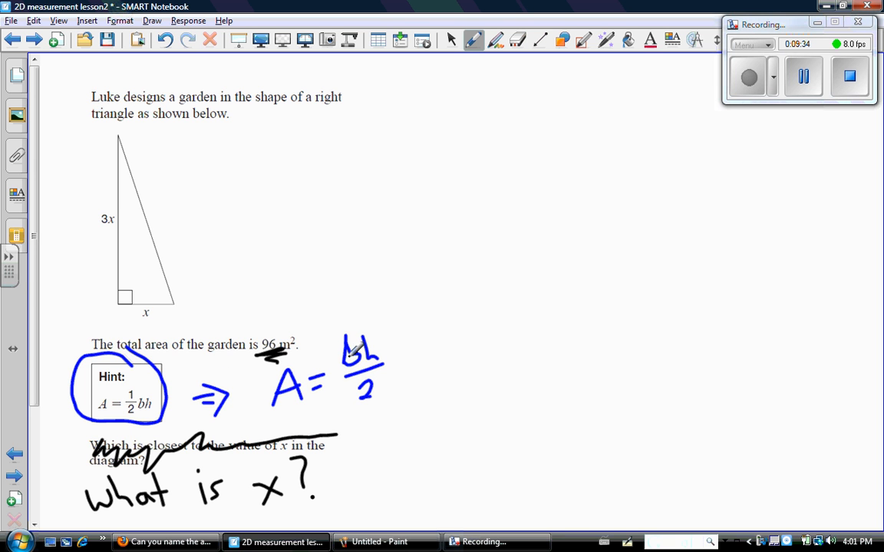
{"action": "mouse_move", "coordinate": [485, 321]}
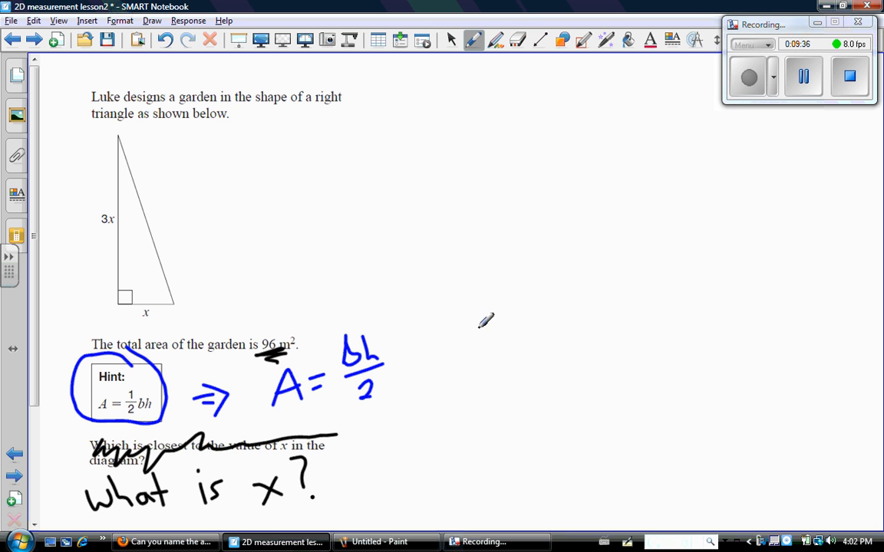
{"action": "left_click_drag", "start_coordinate": [120, 138], "coordinate": [129, 165]}
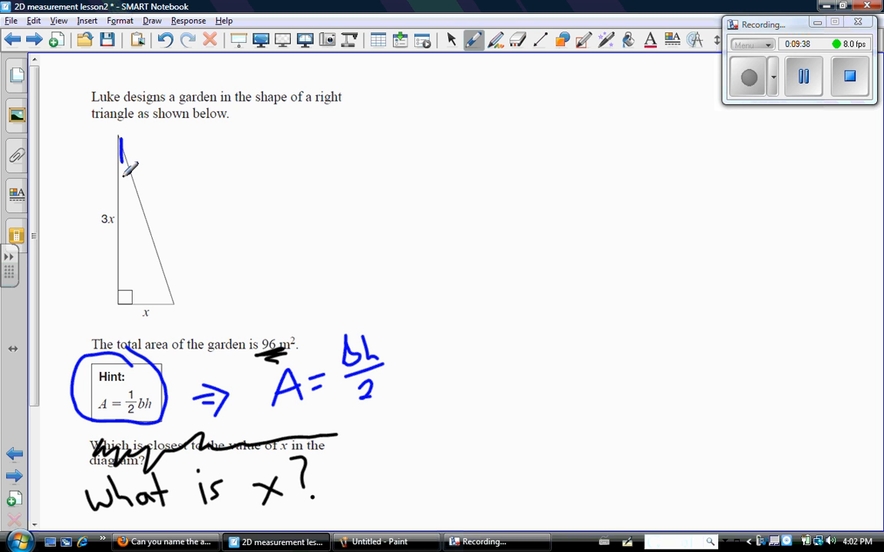
{"action": "left_click_drag", "start_coordinate": [121, 165], "coordinate": [168, 303]}
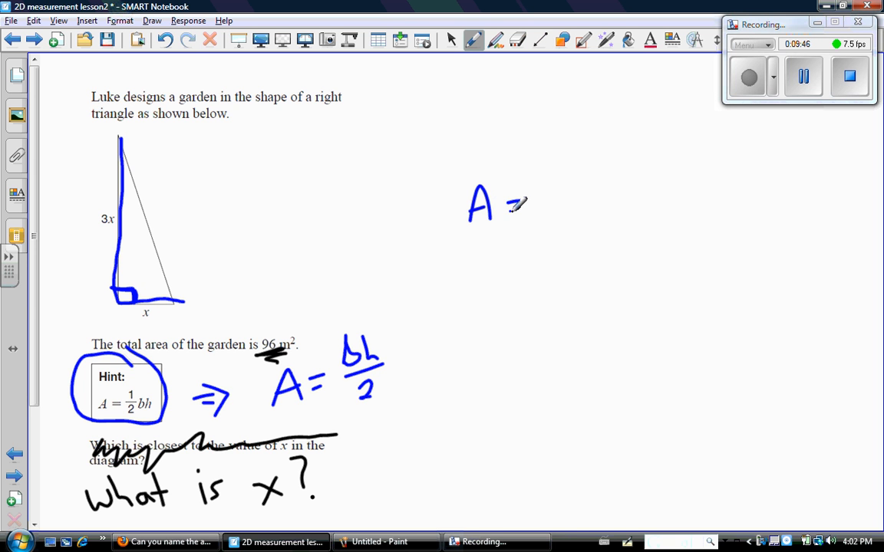
{"action": "left_click_drag", "start_coordinate": [529, 207], "coordinate": [583, 188]}
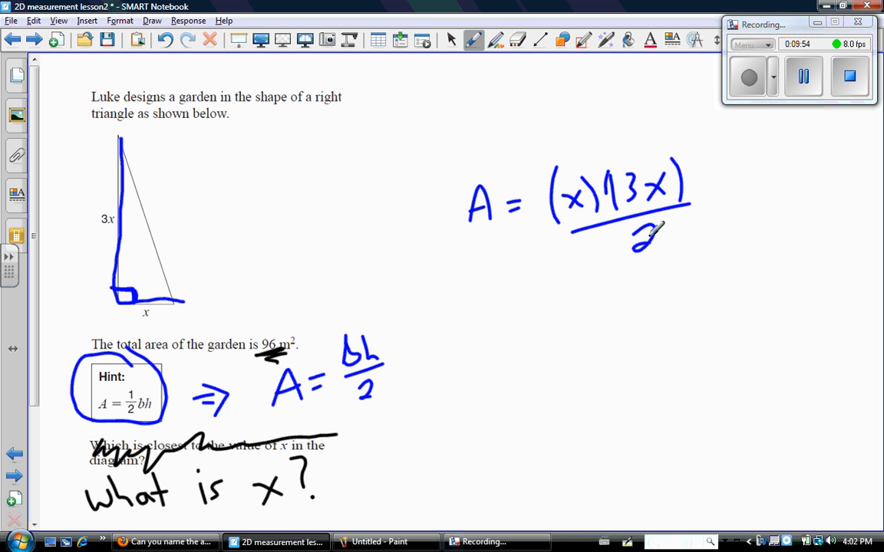
{"action": "left_click_drag", "start_coordinate": [613, 161], "coordinate": [614, 223]}
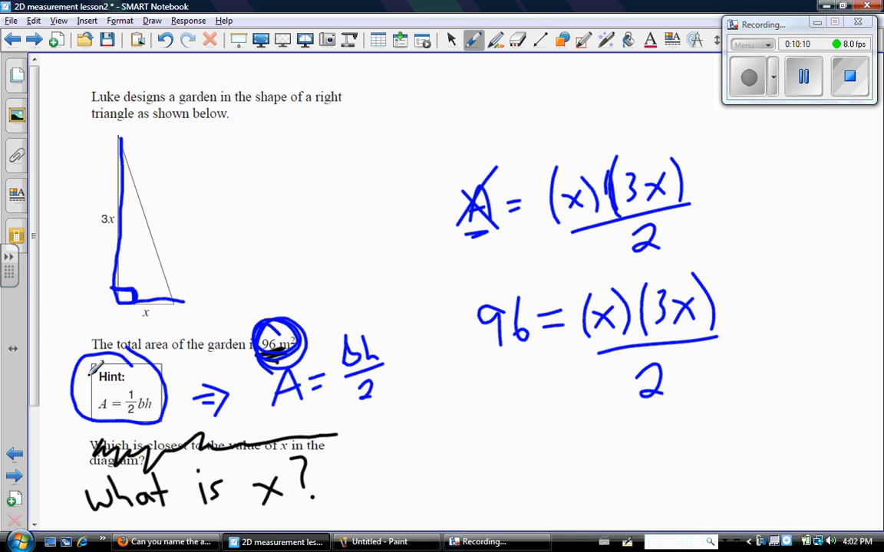
- Write 2(96) = 2((x)(3x)/2) and cross out the 2s in red
{"action": "scroll", "scroll_direction": "down", "scroll_amount": 3}
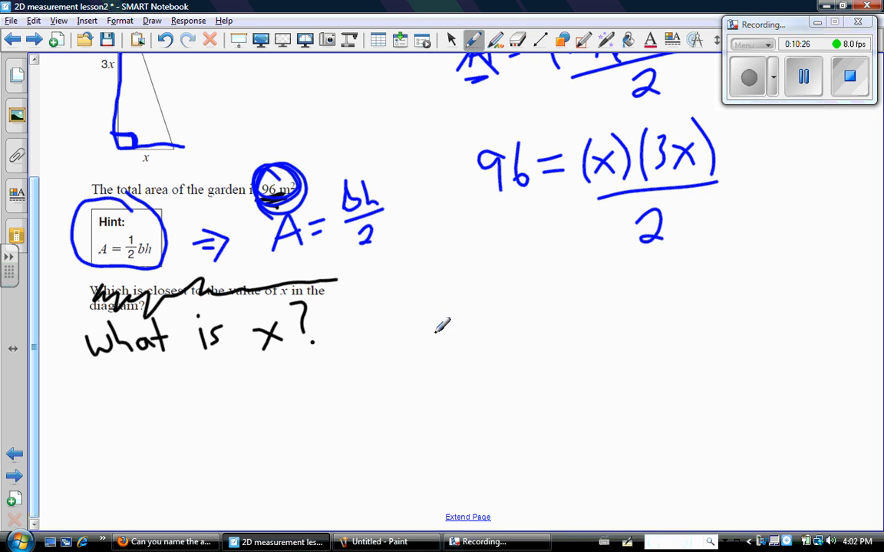
{"action": "left_click_drag", "start_coordinate": [437, 341], "coordinate": [507, 322]}
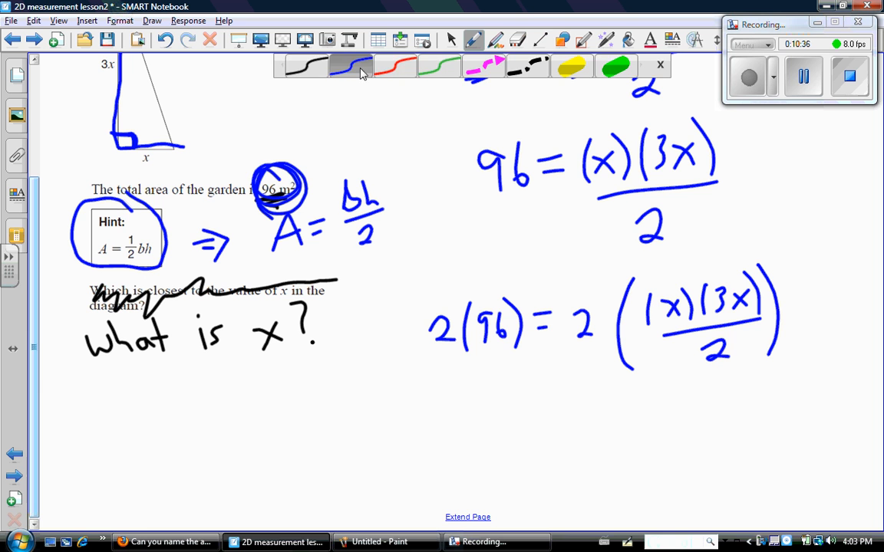
{"action": "left_click_drag", "start_coordinate": [564, 337], "coordinate": [595, 307]}
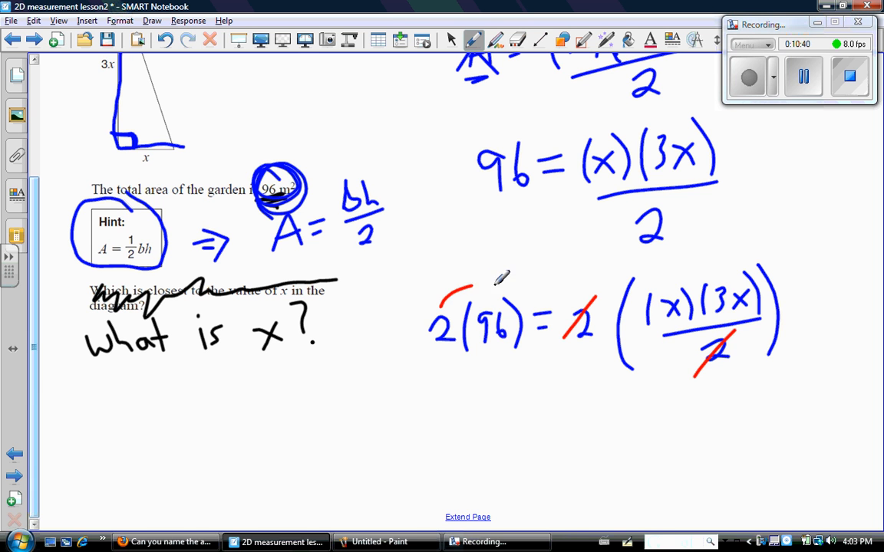
- Switch back to blue ink and write 102 = (x)(3x)
{"action": "left_click", "coordinate": [495, 40]}
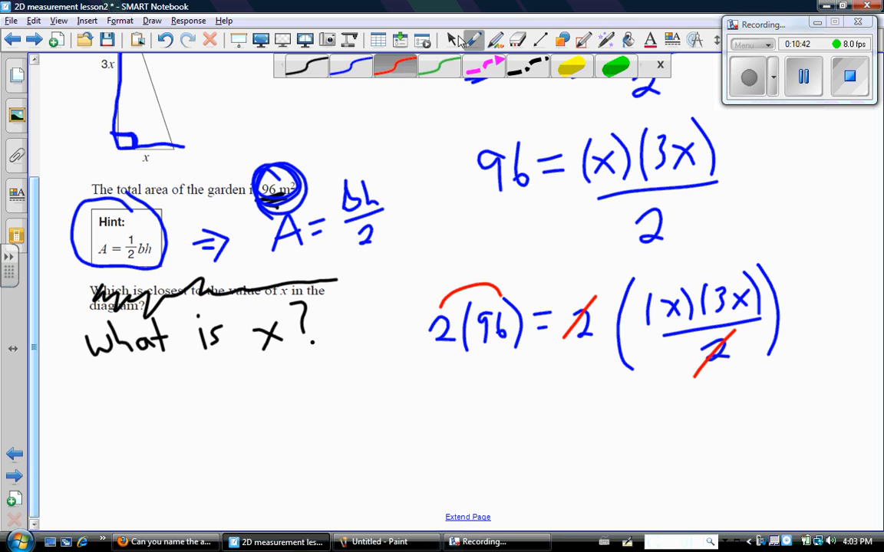
{"action": "left_click", "coordinate": [351, 64]}
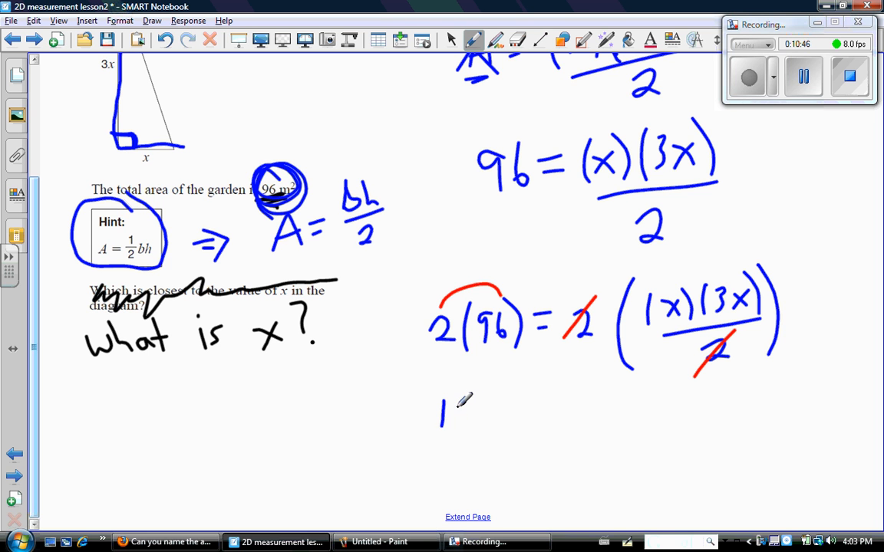
{"action": "left_click_drag", "start_coordinate": [453, 415], "coordinate": [499, 430]}
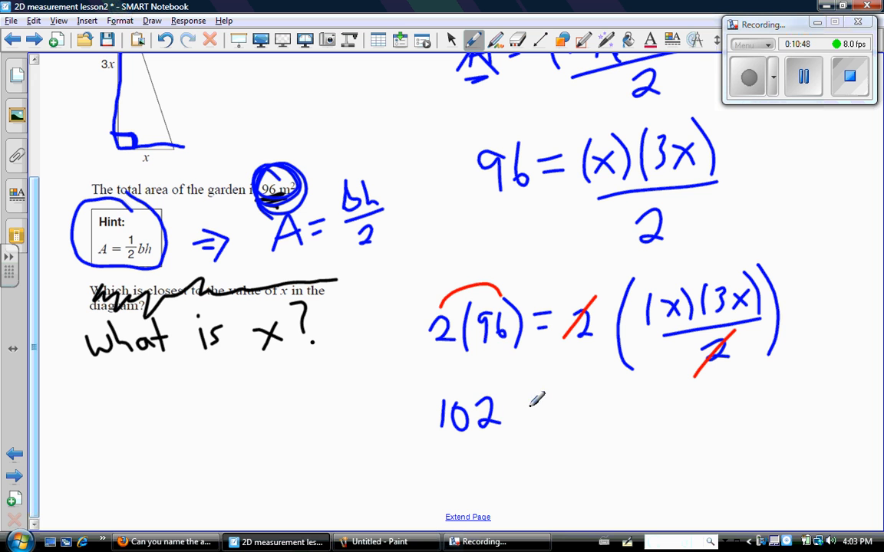
{"action": "left_click_drag", "start_coordinate": [521, 414], "coordinate": [606, 414]}
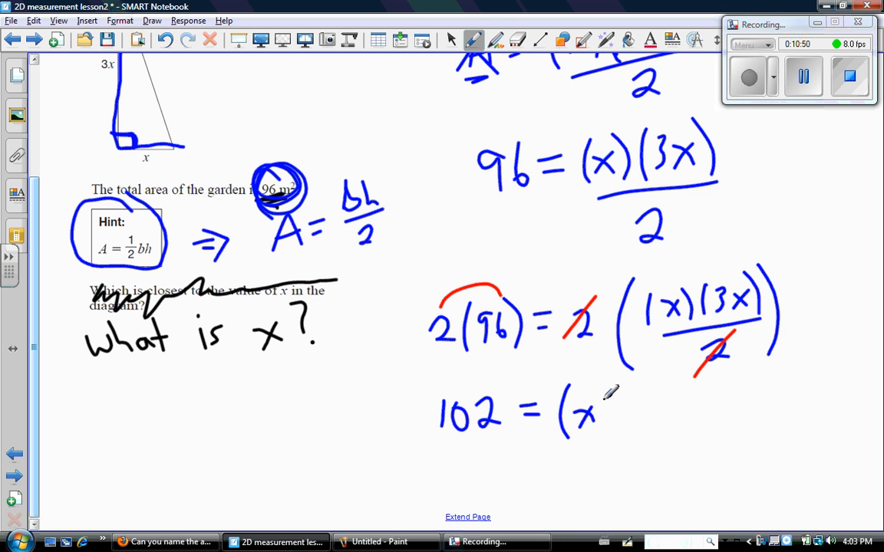
{"action": "left_click_drag", "start_coordinate": [606, 406], "coordinate": [652, 426]}
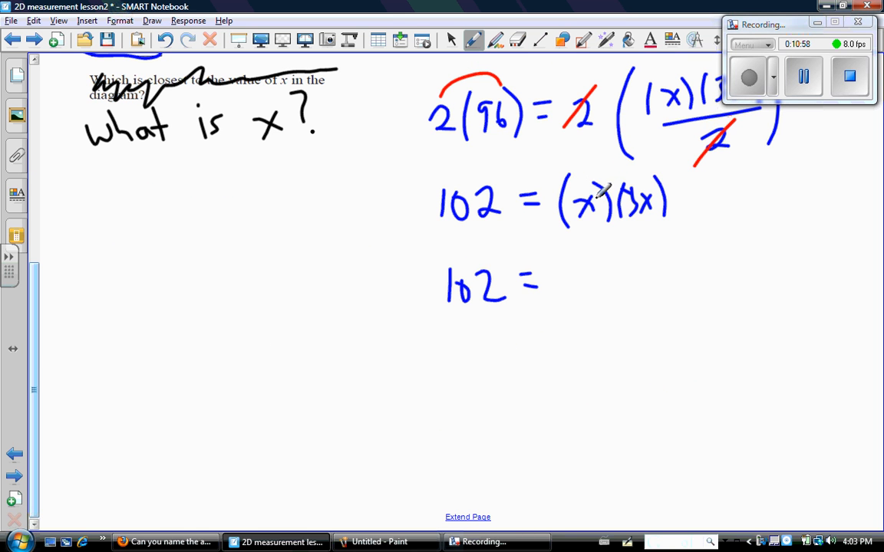
- Simplify to 102 = 3x², divide both sides by 3, and write 34 = x²
{"action": "left_click_drag", "start_coordinate": [587, 188], "coordinate": [633, 180]}
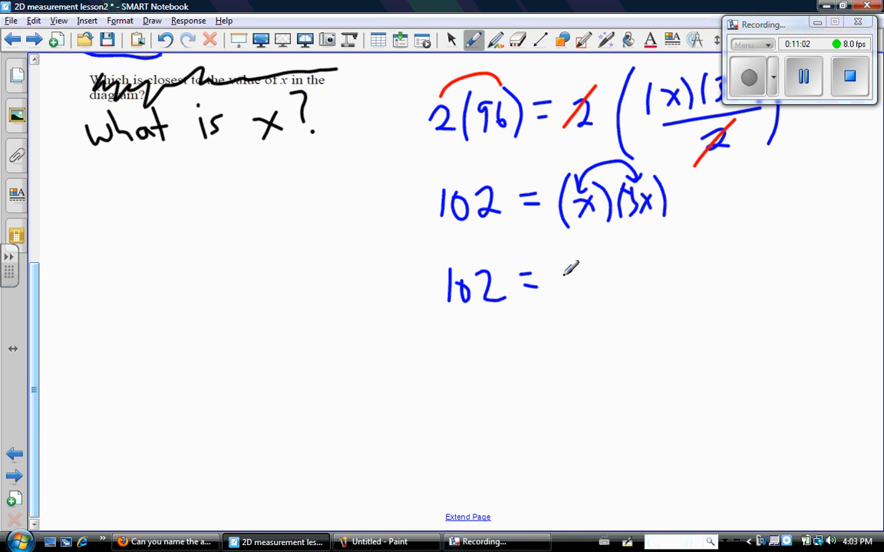
{"action": "left_click_drag", "start_coordinate": [572, 273], "coordinate": [572, 299]}
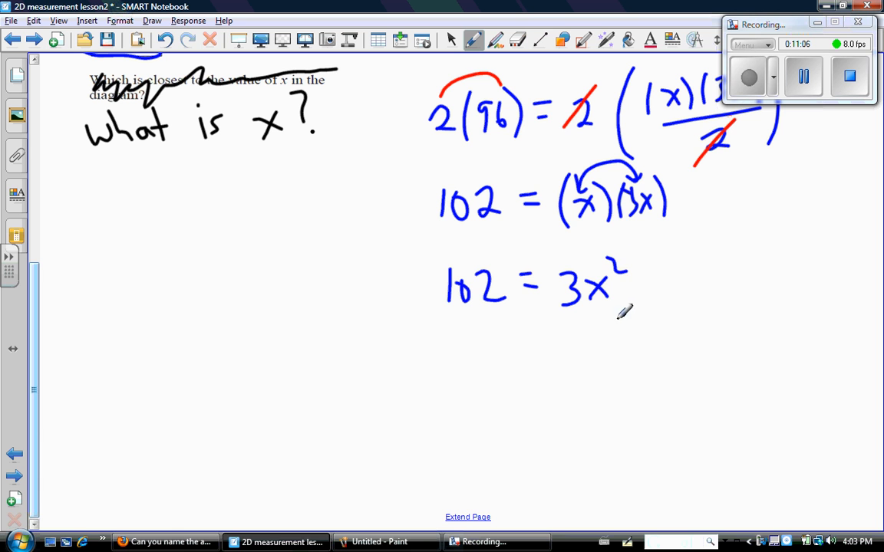
{"action": "mouse_move", "coordinate": [606, 288]}
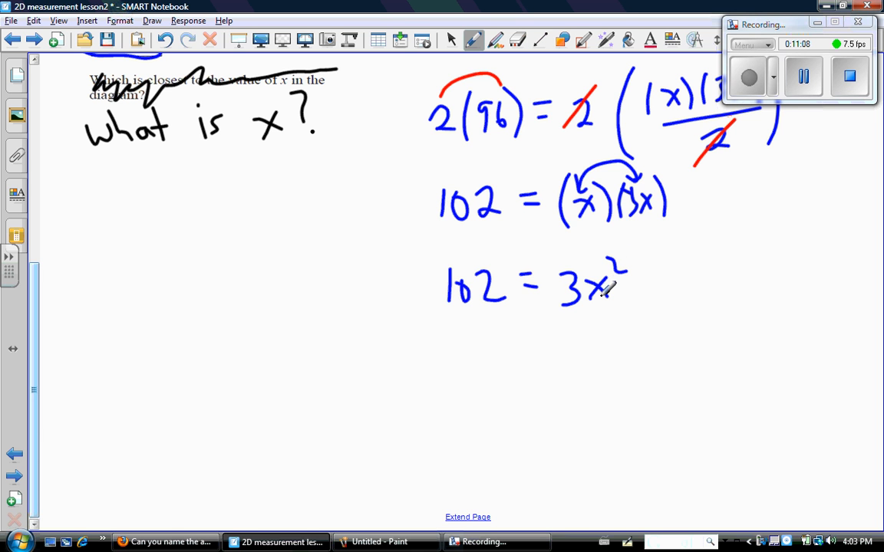
{"action": "left_click_drag", "start_coordinate": [557, 315], "coordinate": [621, 338]}
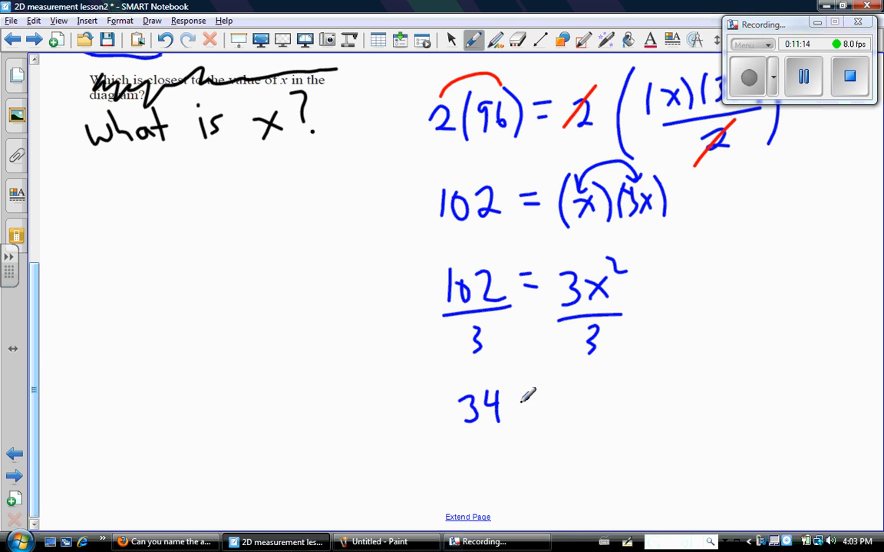
{"action": "left_click_drag", "start_coordinate": [529, 399], "coordinate": [606, 406]}
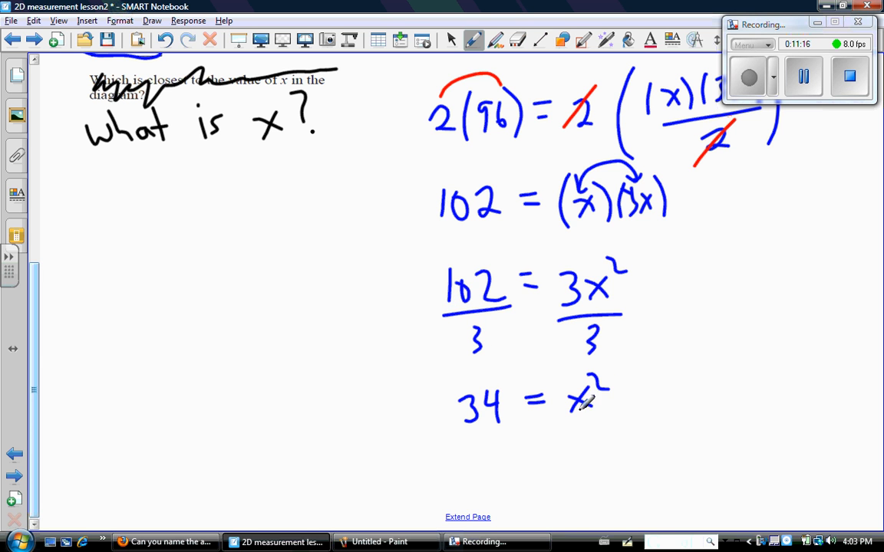
{"action": "scroll", "scroll_direction": "down", "scroll_amount": 3}
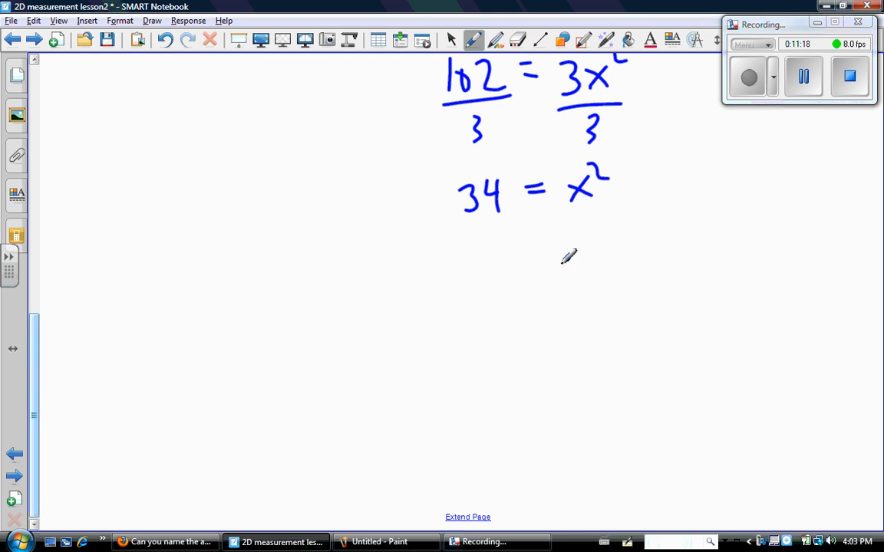
{"action": "mouse_move", "coordinate": [531, 274]}
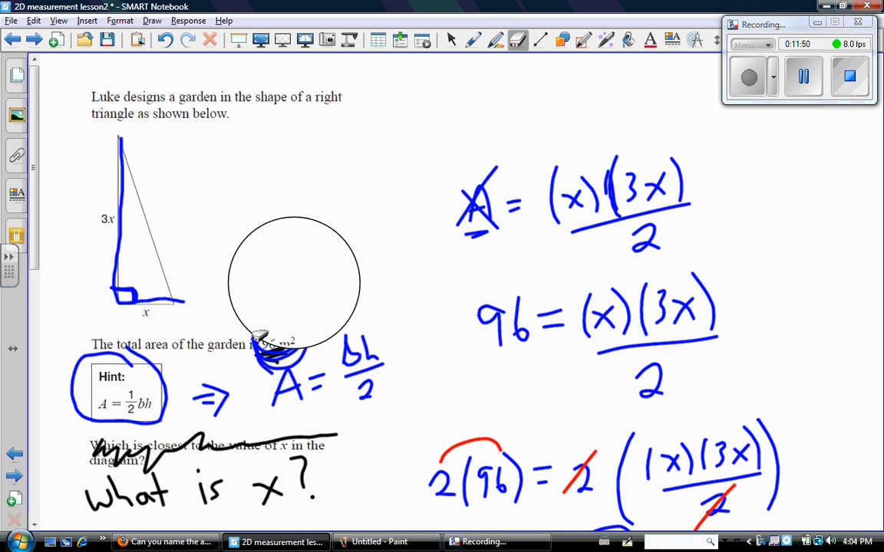
- Write the final result 5.8 m = x below the square-root step
{"action": "scroll", "scroll_direction": "down", "scroll_amount": 3}
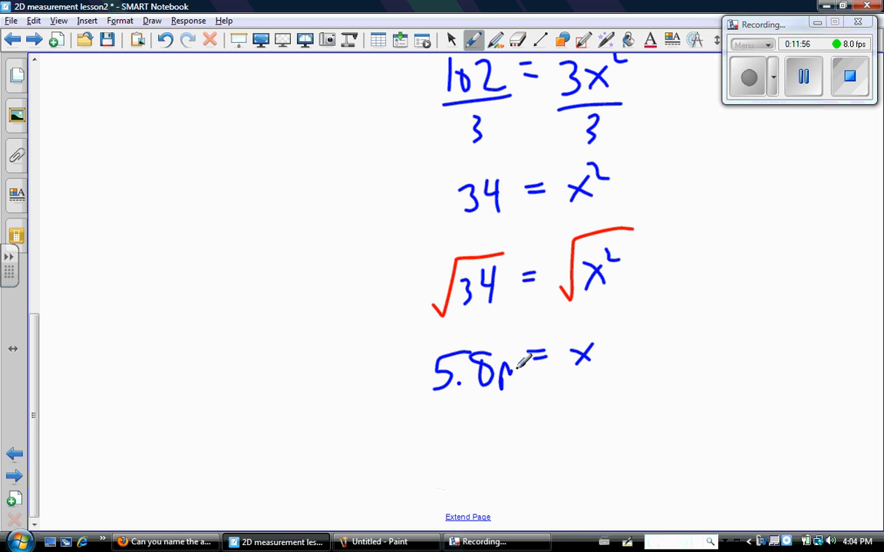
{"action": "left_click_drag", "start_coordinate": [510, 369], "coordinate": [525, 380]}
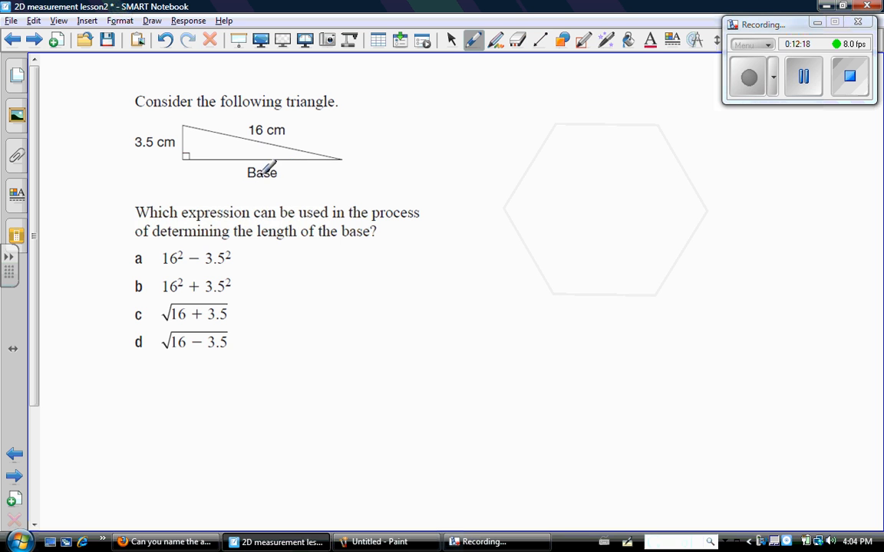
- Draw an arrow marking the 16 cm side and switch to blue ink
{"action": "left_click_drag", "start_coordinate": [223, 130], "coordinate": [199, 146]}
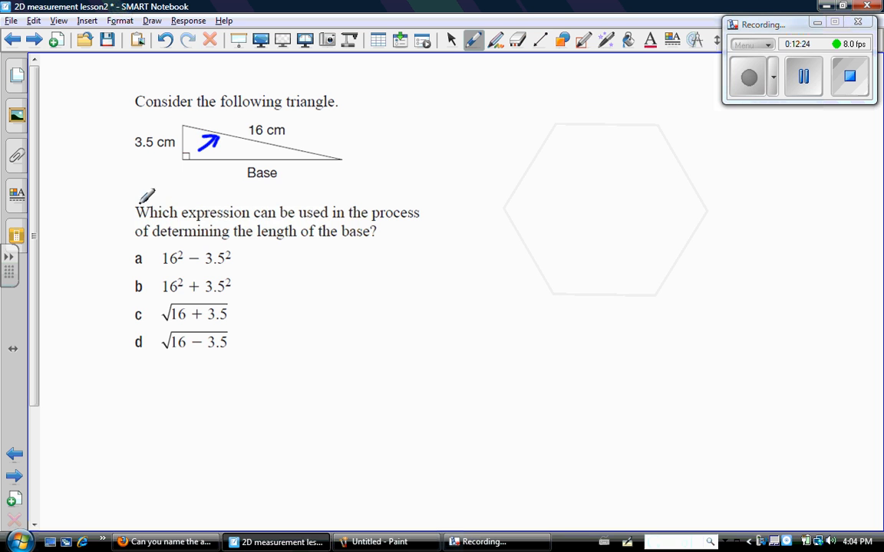
{"action": "mouse_move", "coordinate": [338, 198]}
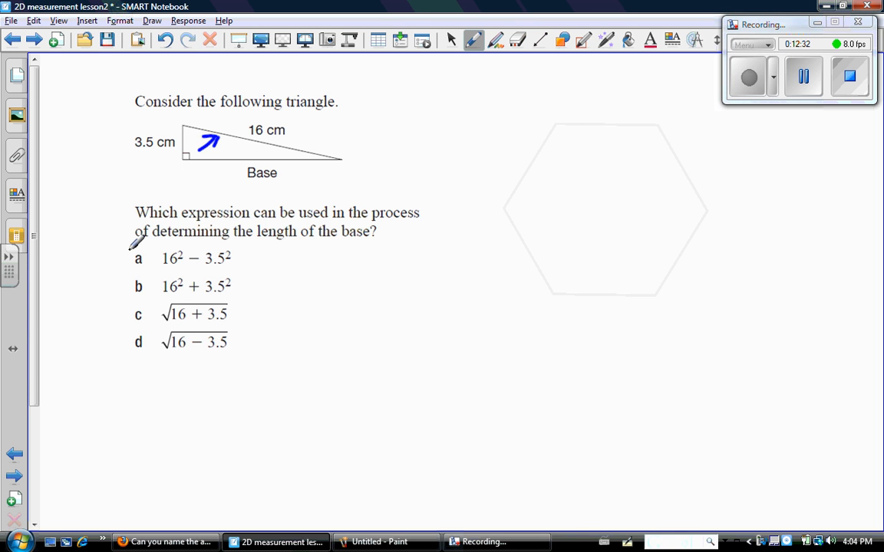
{"action": "mouse_move", "coordinate": [234, 257]}
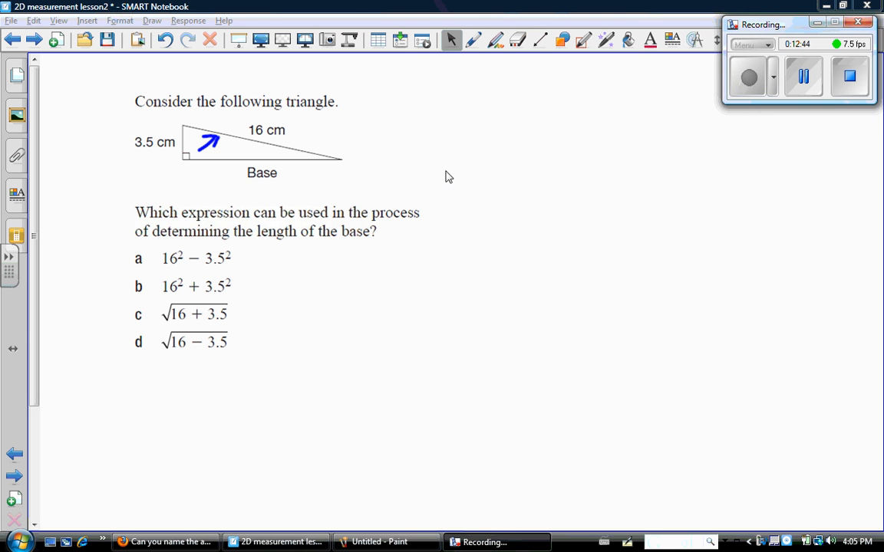
{"action": "left_click", "coordinate": [494, 40]}
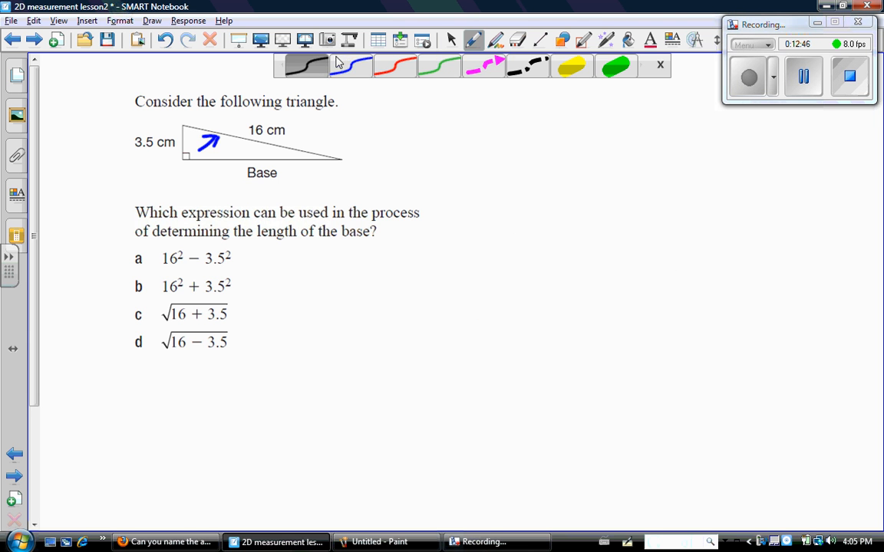
{"action": "left_click", "coordinate": [350, 65]}
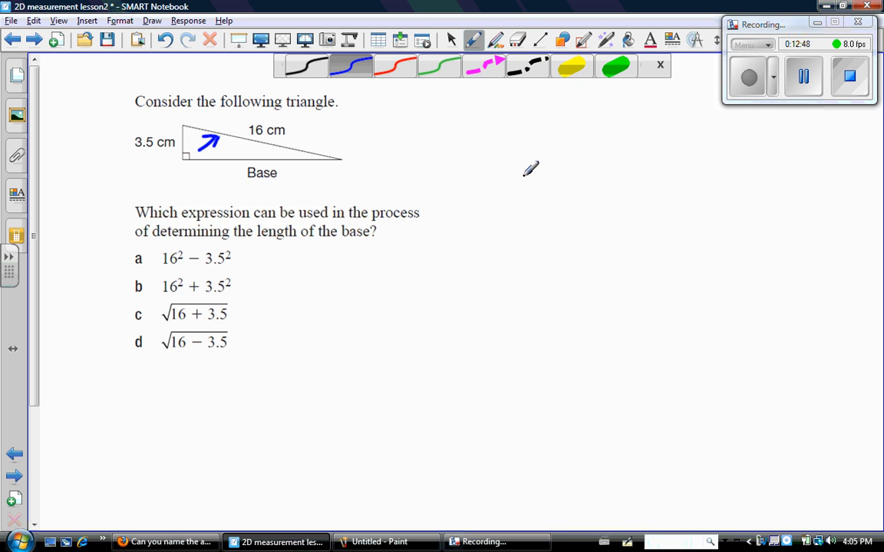
{"action": "mouse_move", "coordinate": [486, 100]}
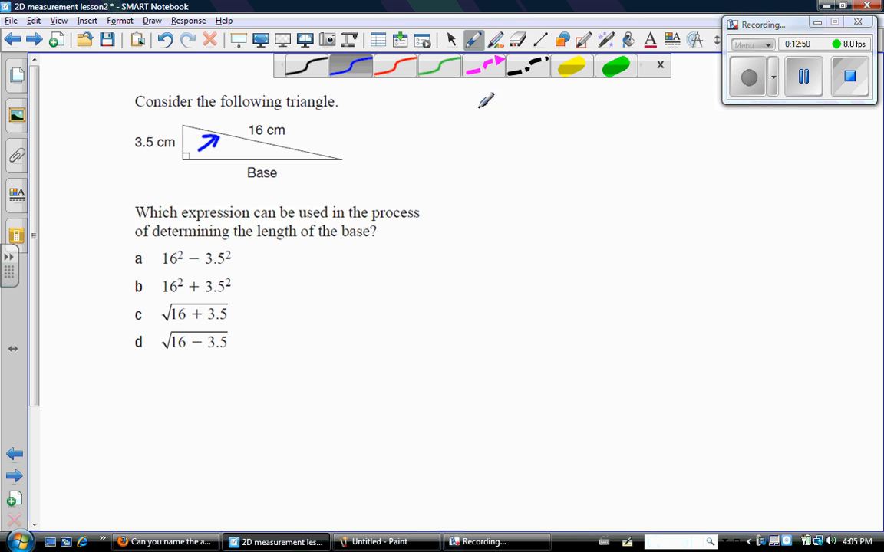
- Add a divider, label sides a, b, c, write 16² = 3.5² + b², then rearrange to 16² − 3.5² = b² linked to option a
{"action": "left_click_drag", "start_coordinate": [474, 99], "coordinate": [488, 472]}
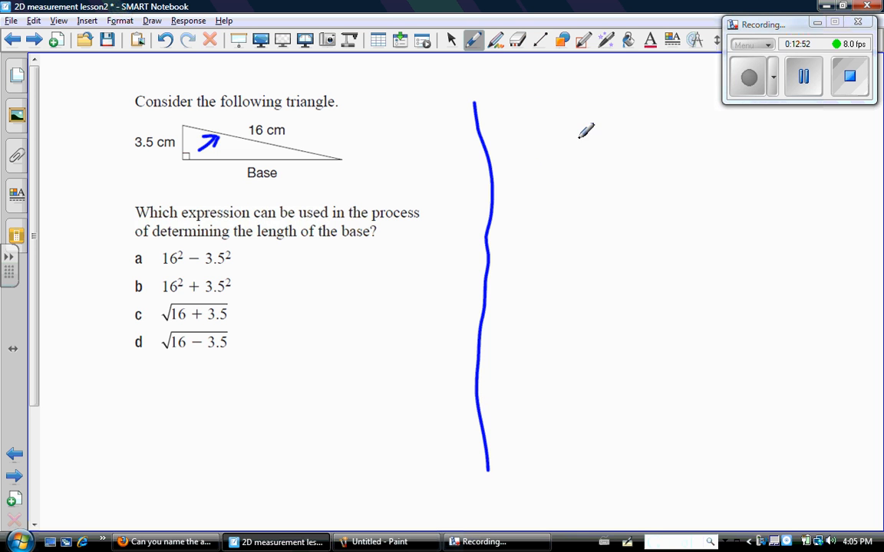
{"action": "mouse_move", "coordinate": [547, 163]}
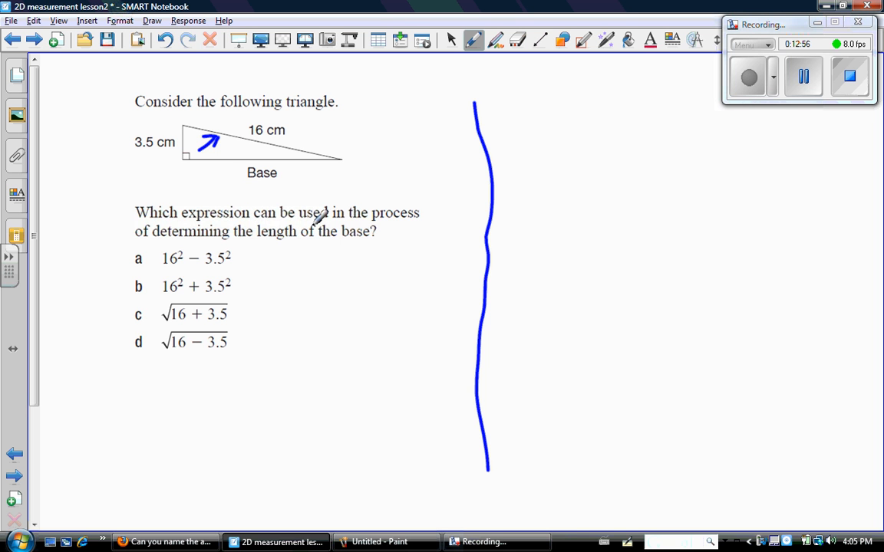
{"action": "left_click_drag", "start_coordinate": [246, 161], "coordinate": [292, 195]}
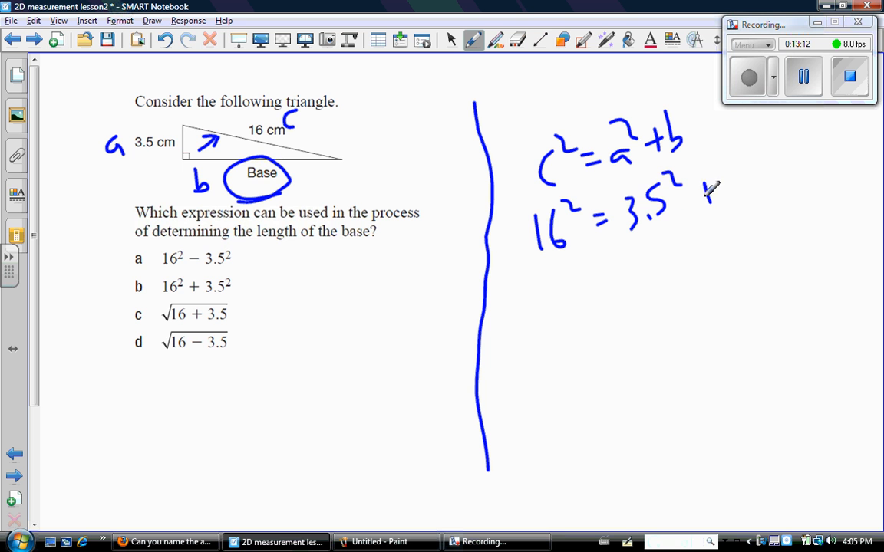
{"action": "left_click_drag", "start_coordinate": [690, 184], "coordinate": [741, 192]}
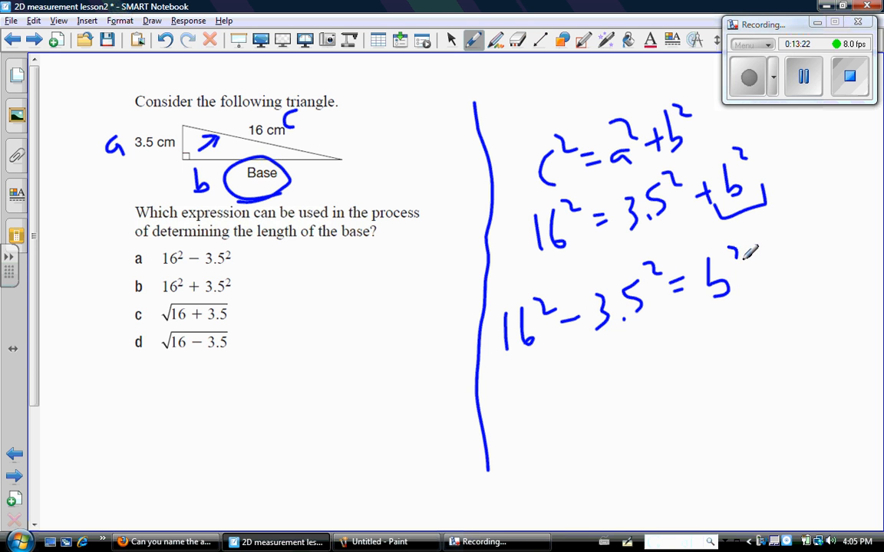
{"action": "left_click_drag", "start_coordinate": [488, 392], "coordinate": [637, 356]}
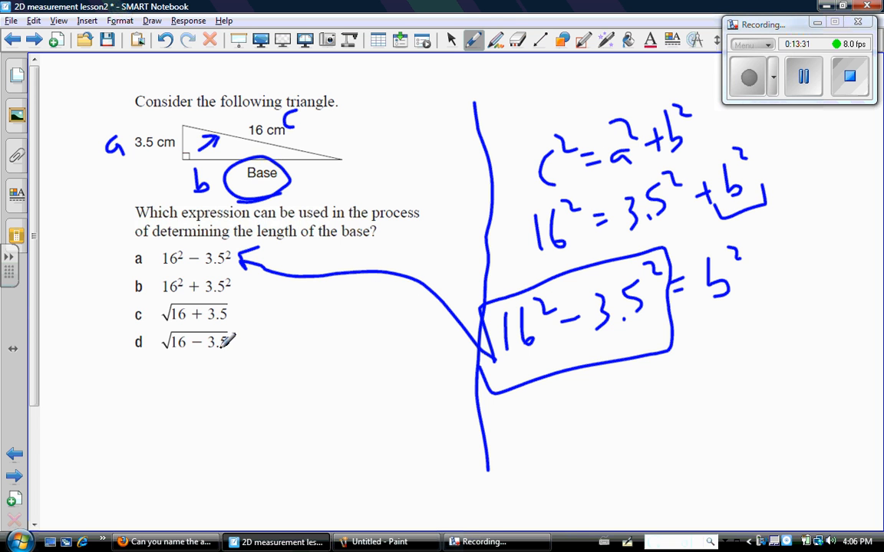
- Switch to red ink and cross out options c and the other wrong options
{"action": "left_click", "coordinate": [474, 39]}
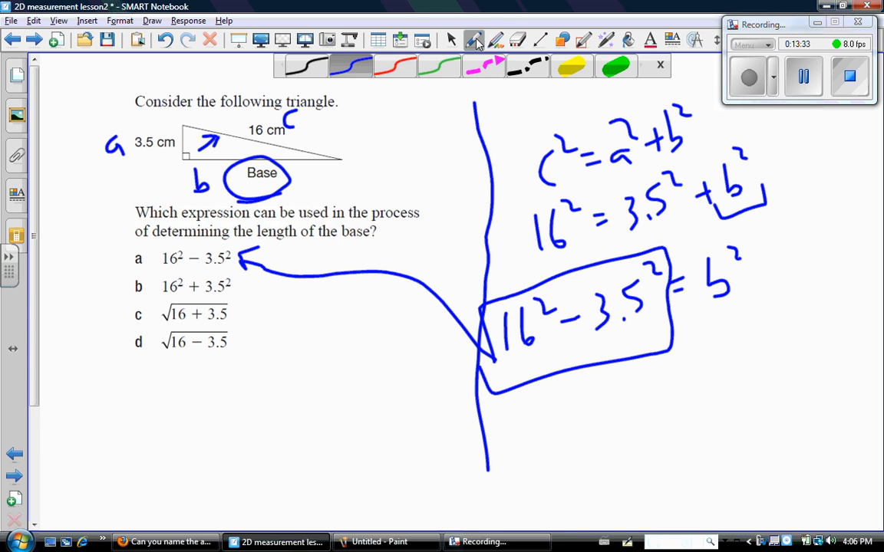
{"action": "left_click", "coordinate": [394, 65]}
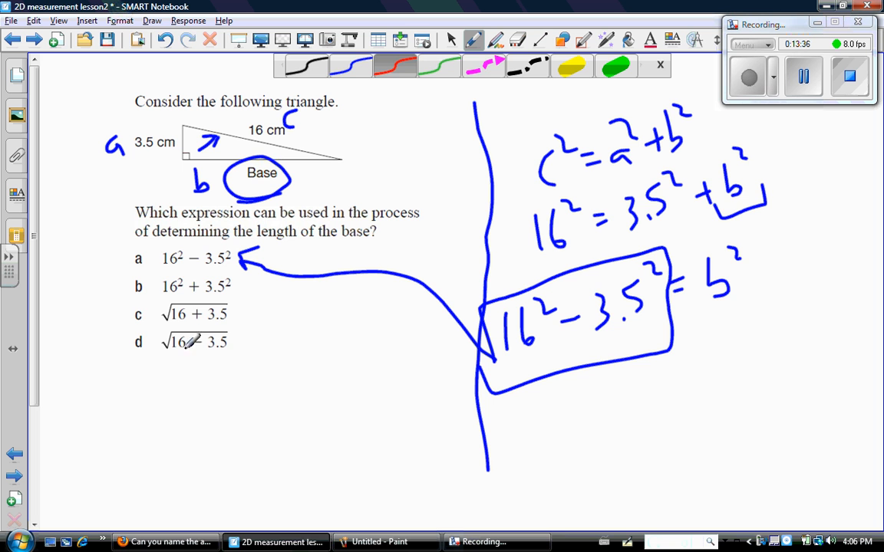
{"action": "left_click_drag", "start_coordinate": [150, 311], "coordinate": [201, 312]}
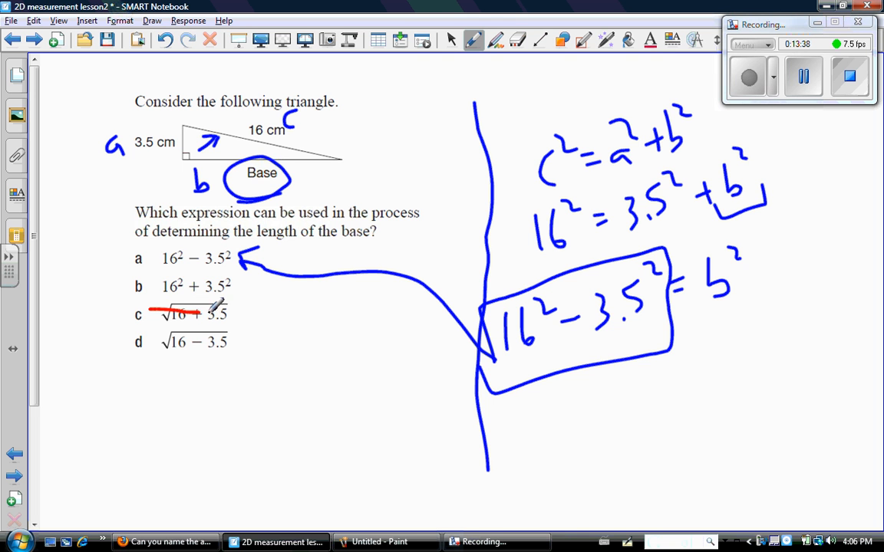
{"action": "left_click_drag", "start_coordinate": [157, 344], "coordinate": [238, 343]}
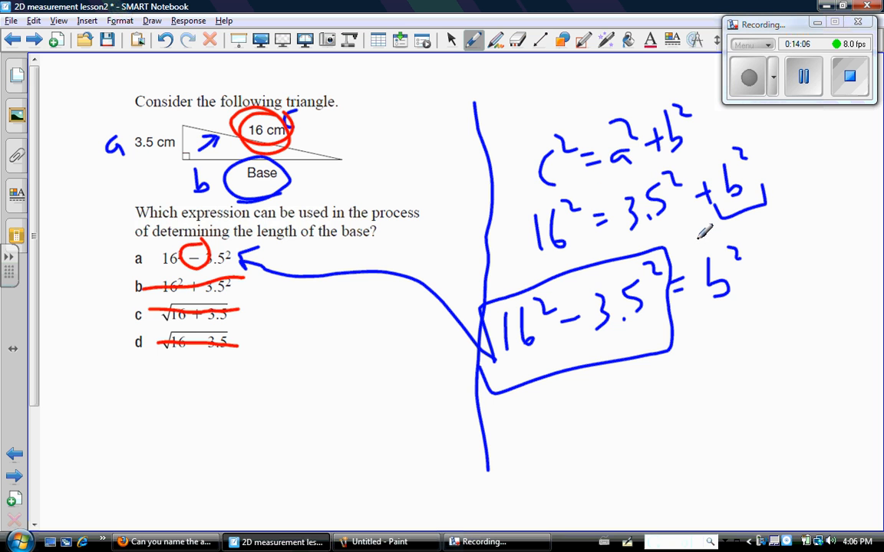
{"action": "mouse_move", "coordinate": [703, 238]}
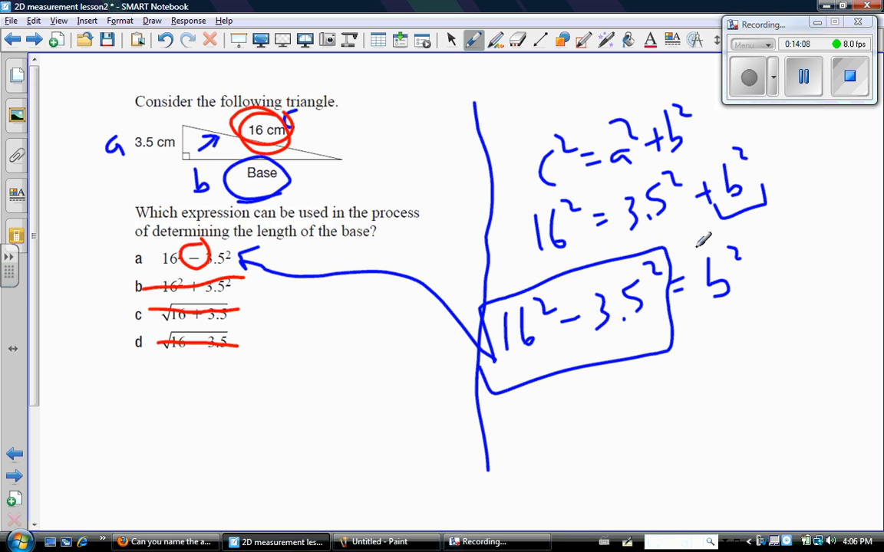
{"action": "mouse_move", "coordinate": [769, 105]}
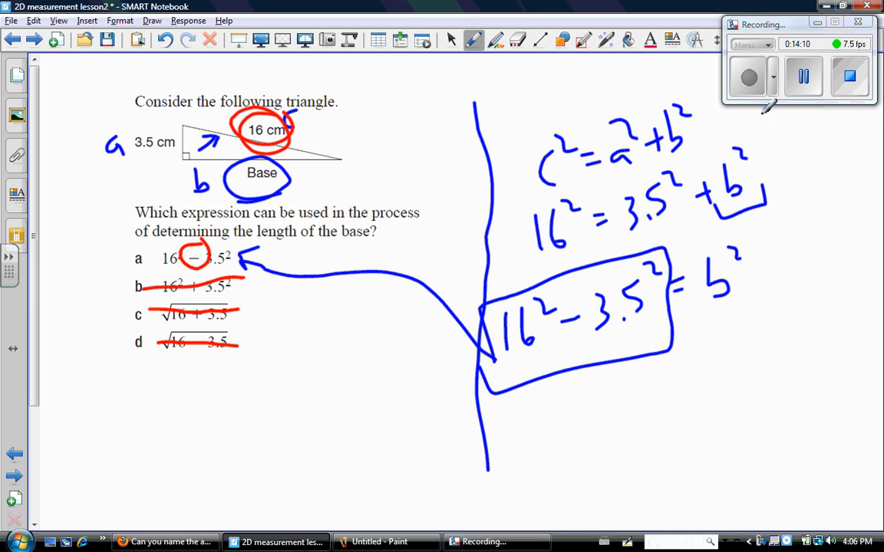